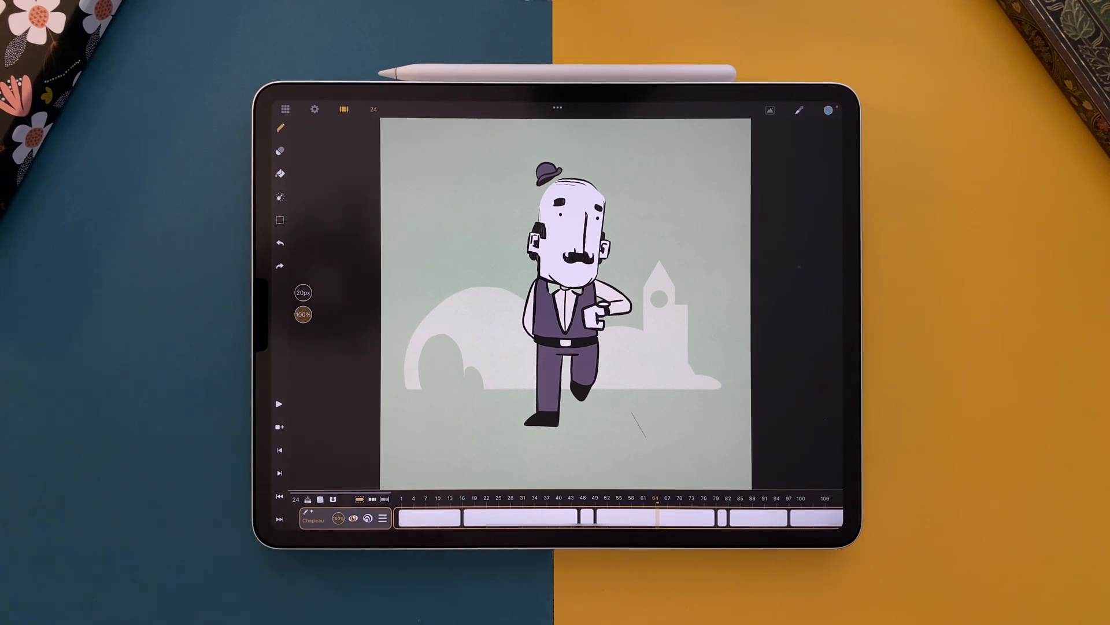
- Fill the cap's crown blue and its empty brim pink with the Fill tool
click(315, 108)
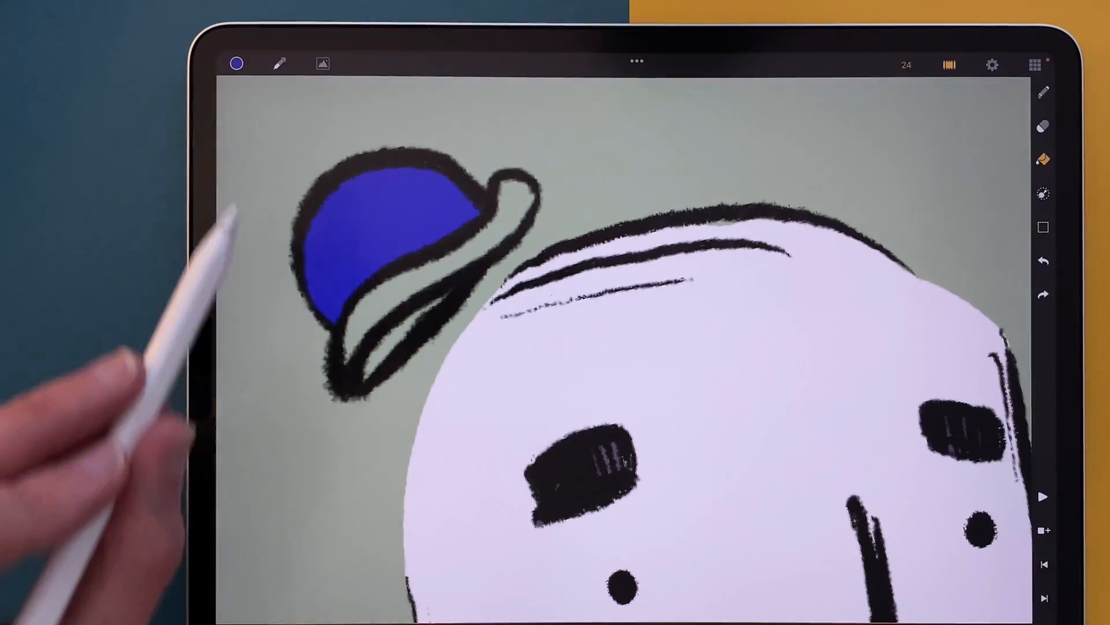
click(236, 62)
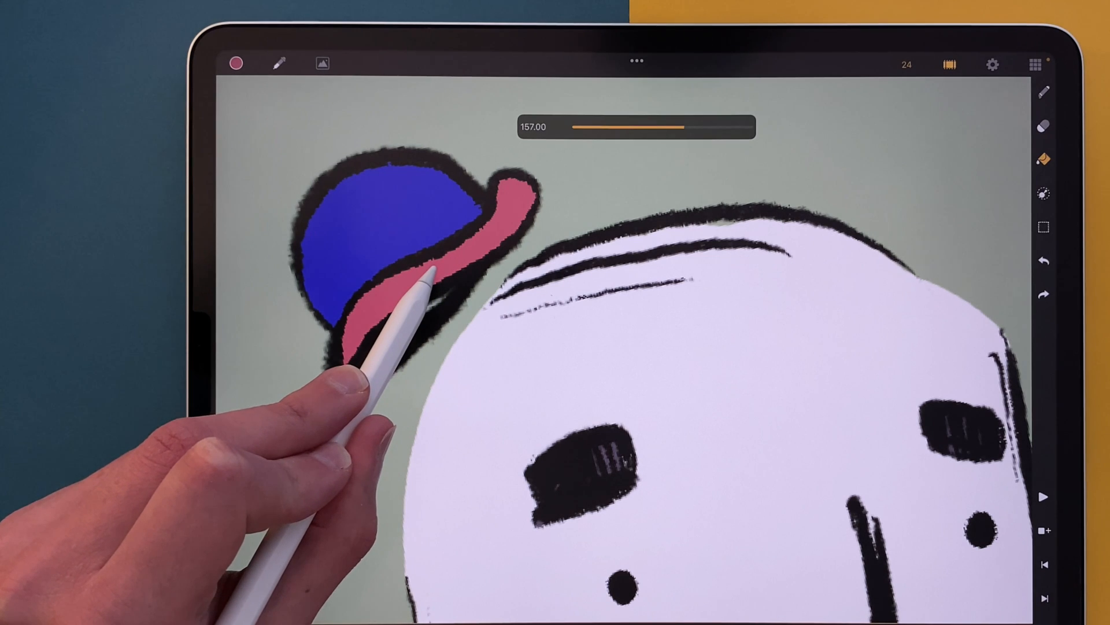
click(236, 63)
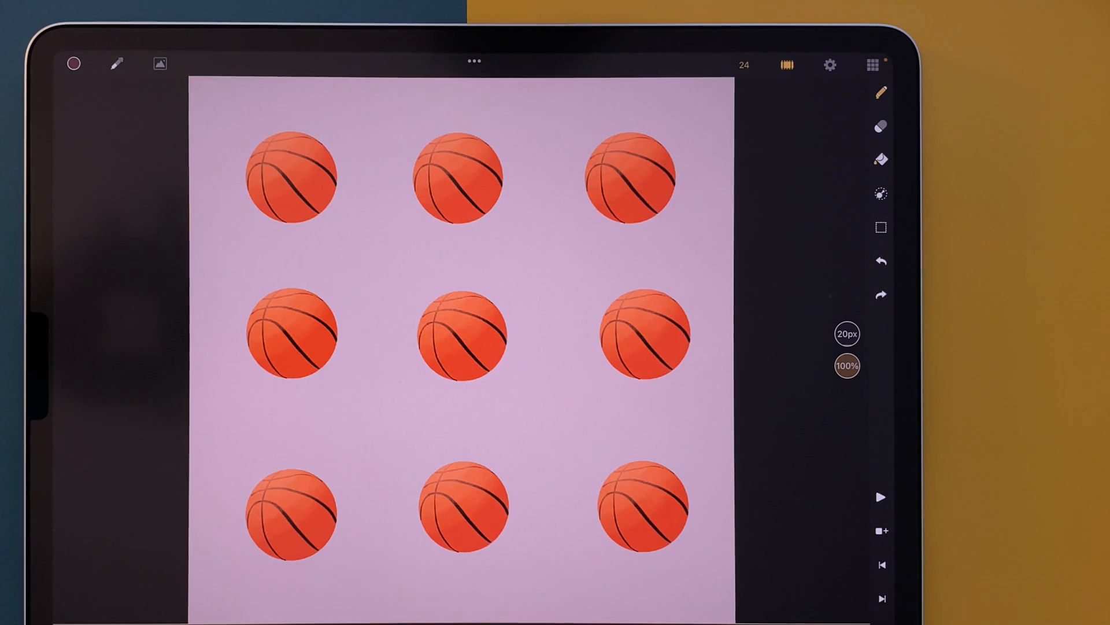
- Select the top-middle and top-left basketballs and drag them to new positions
click(881, 227)
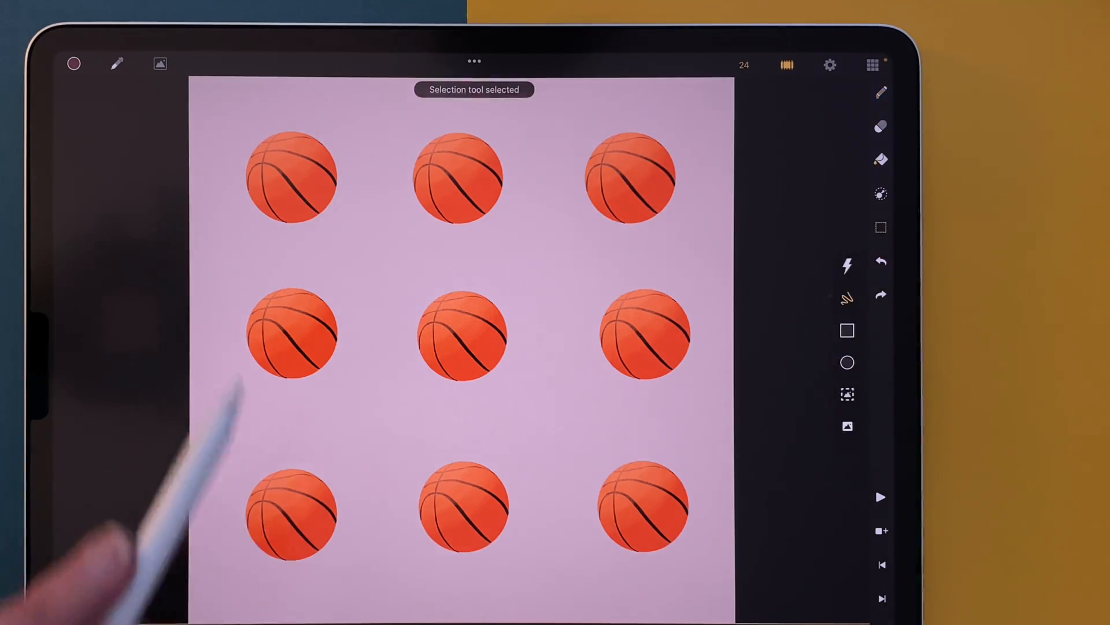
click(291, 177)
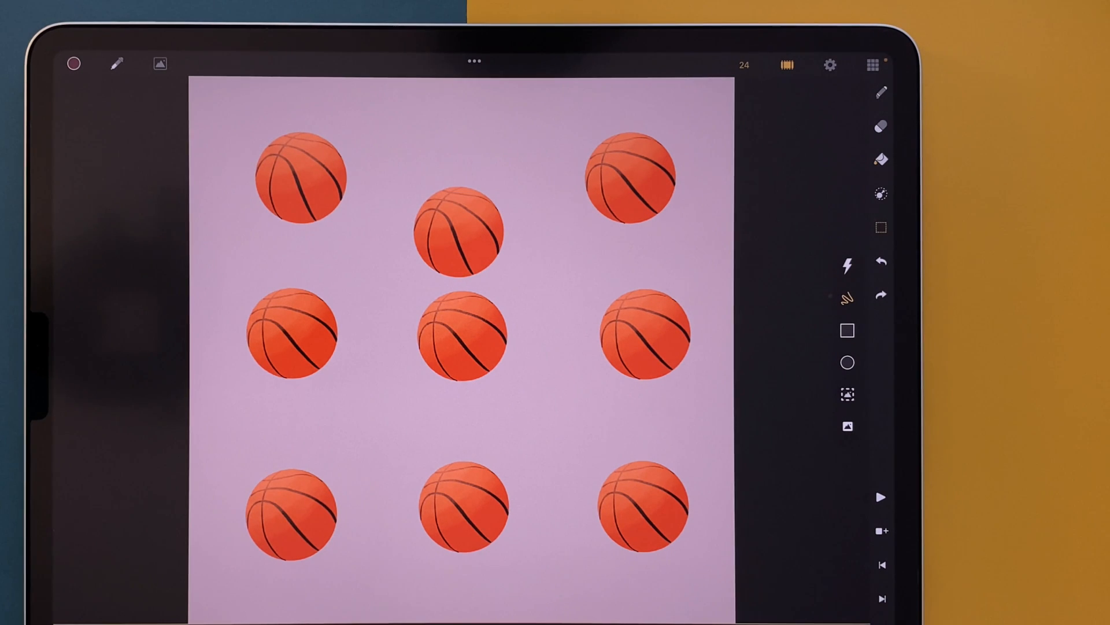
click(846, 264)
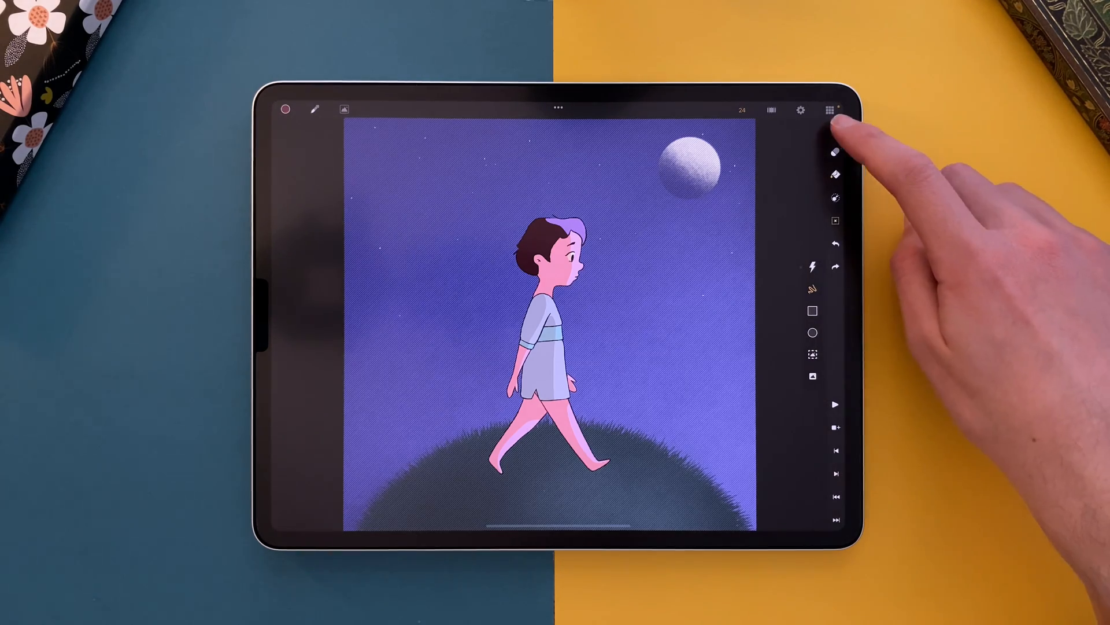
click(836, 128)
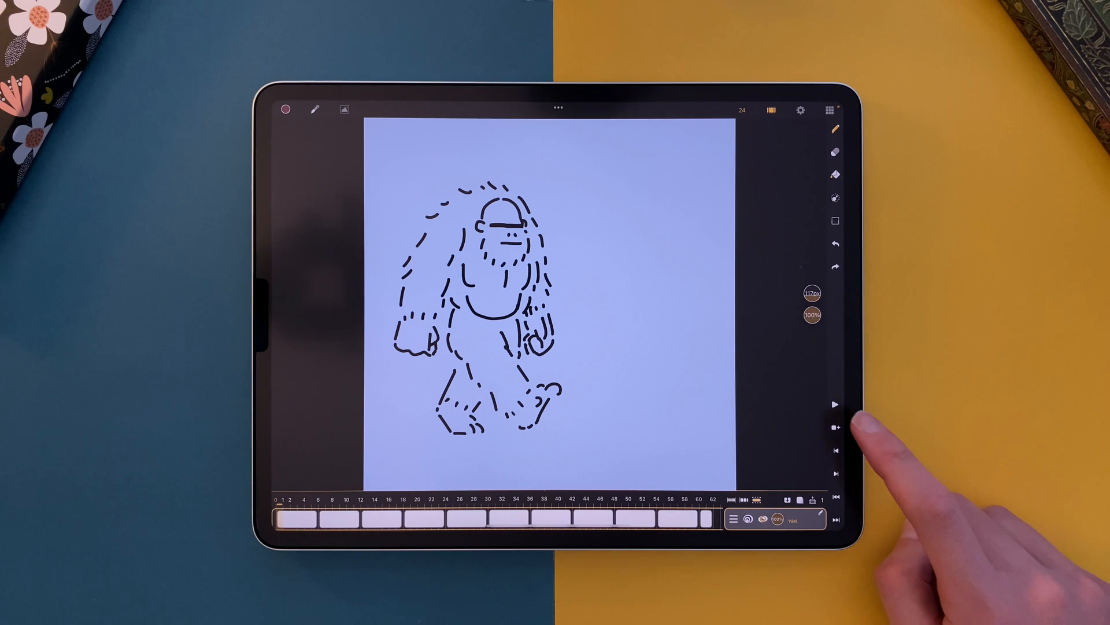
click(835, 403)
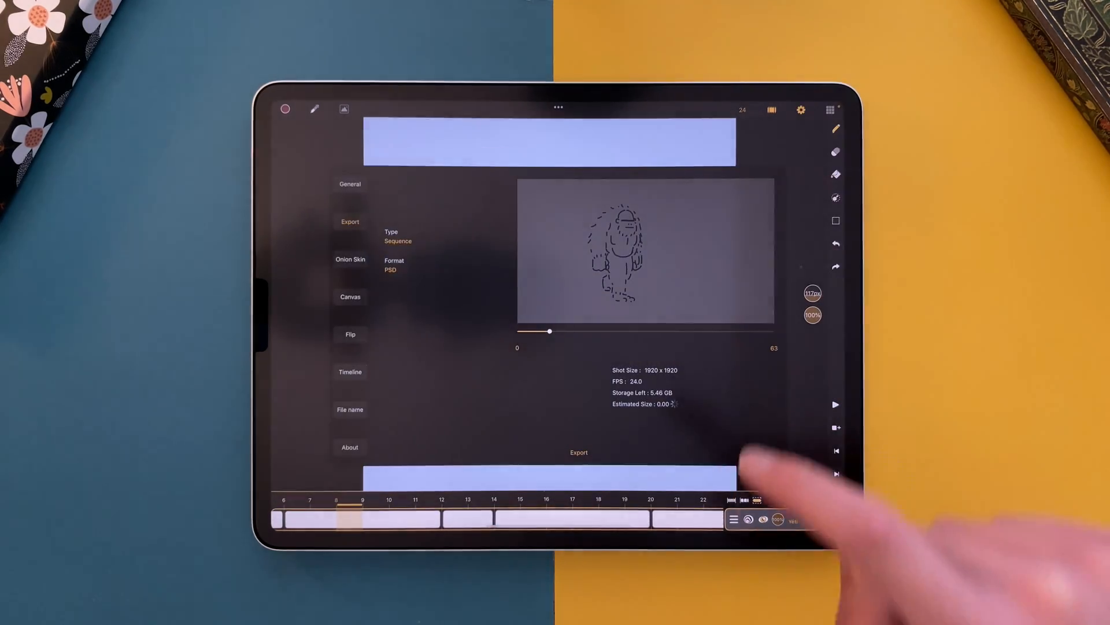
- Edit the Timeline Sheet Length value on the keypad in the Timeline preferences
click(350, 371)
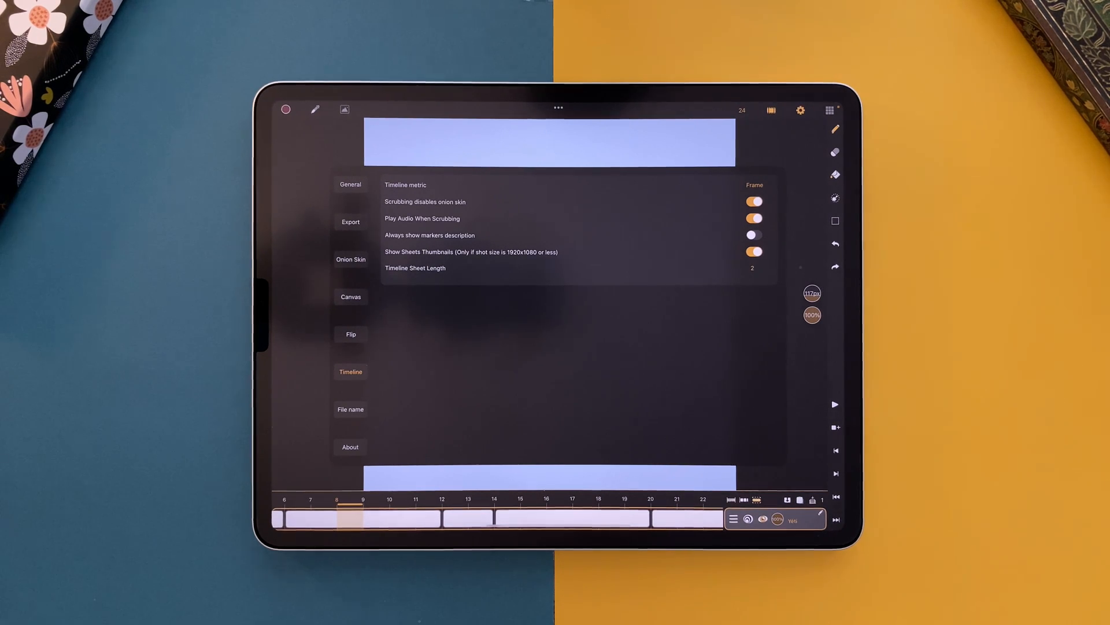
click(752, 267)
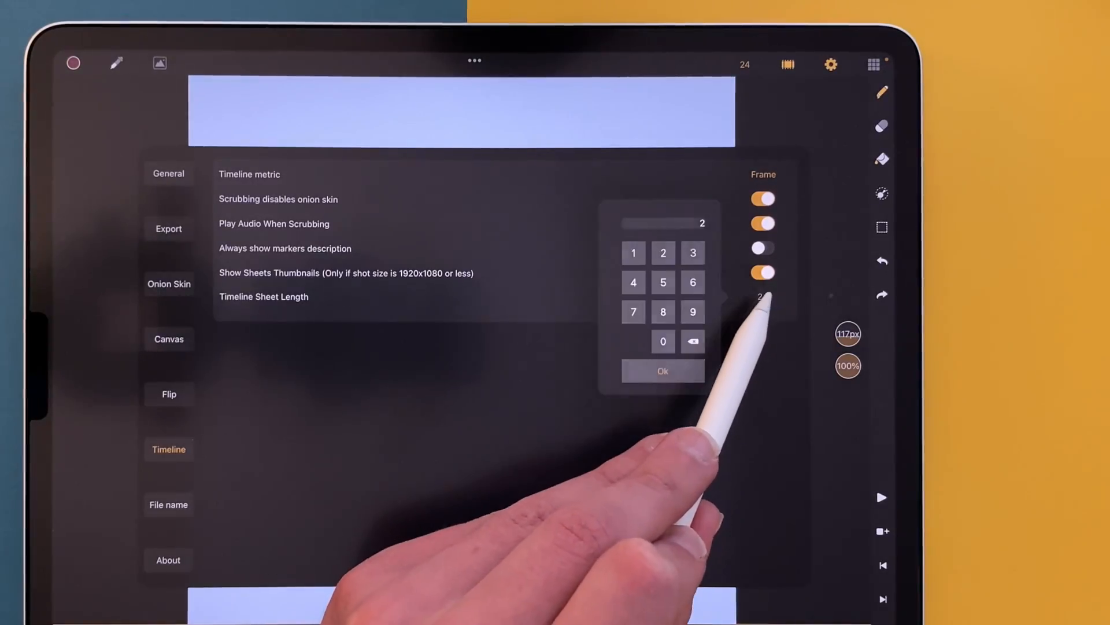
click(661, 371)
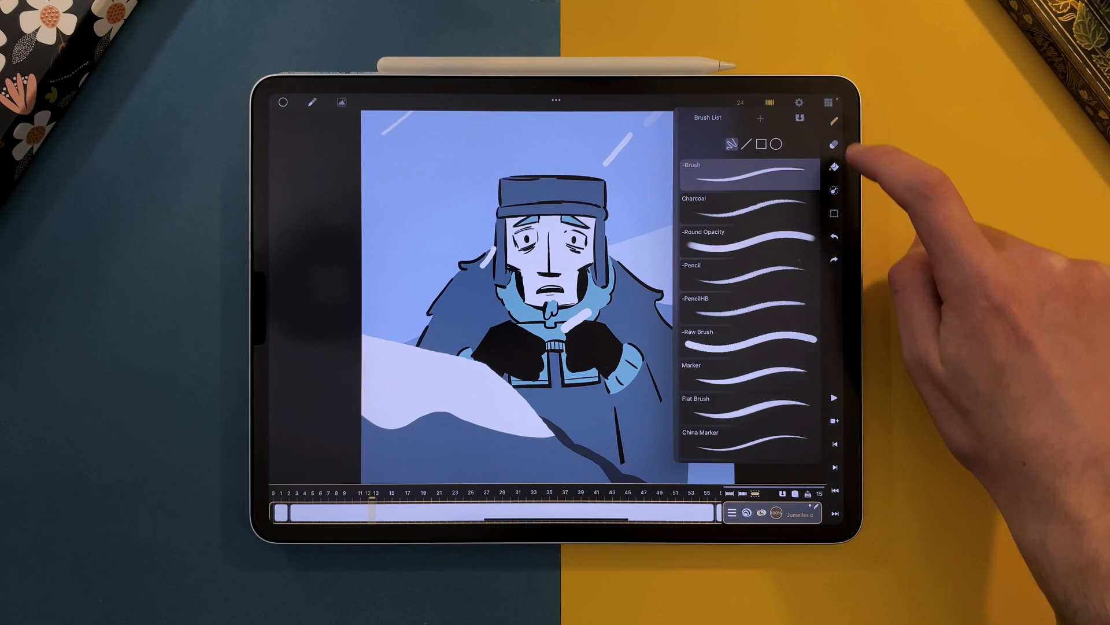
- Review the Pencil brush settings, then show the General preferences with backup and cache options
scroll(down, 3)
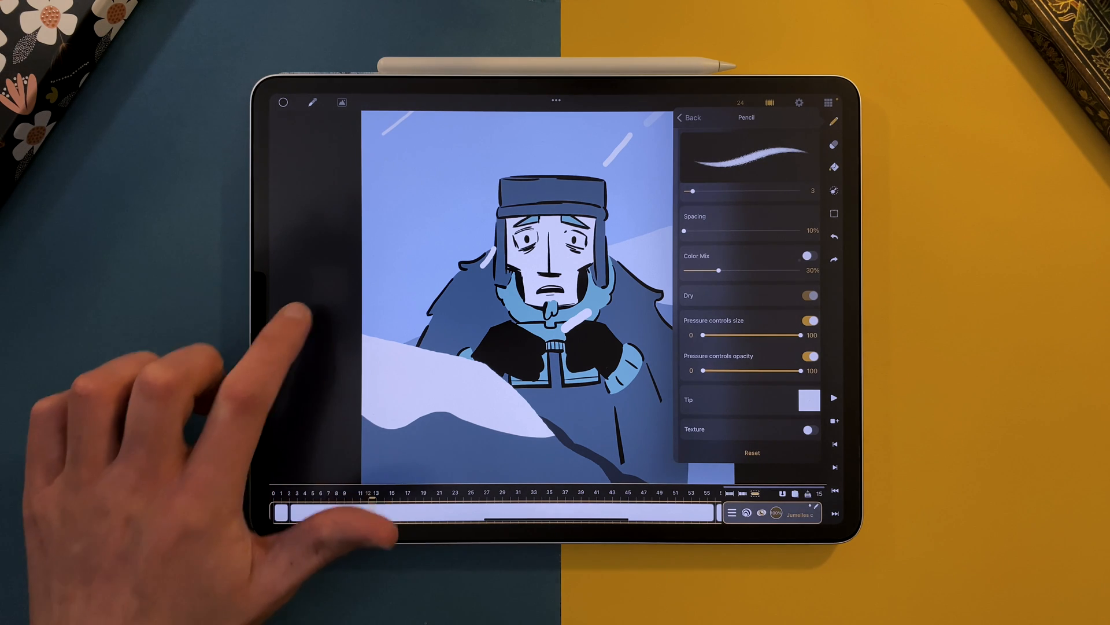
click(799, 102)
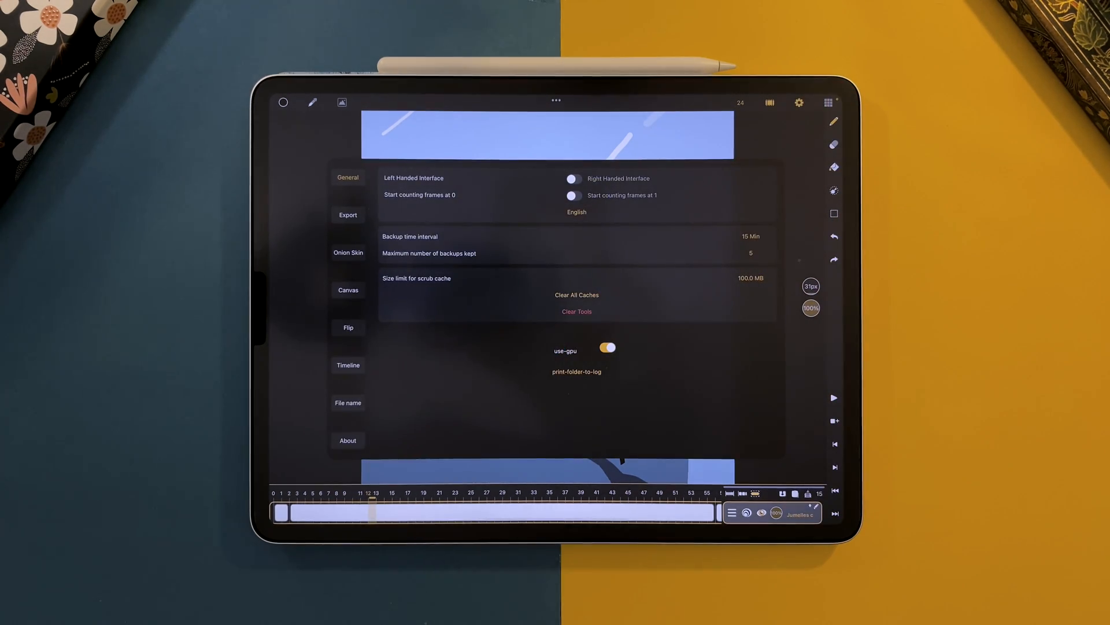
click(576, 312)
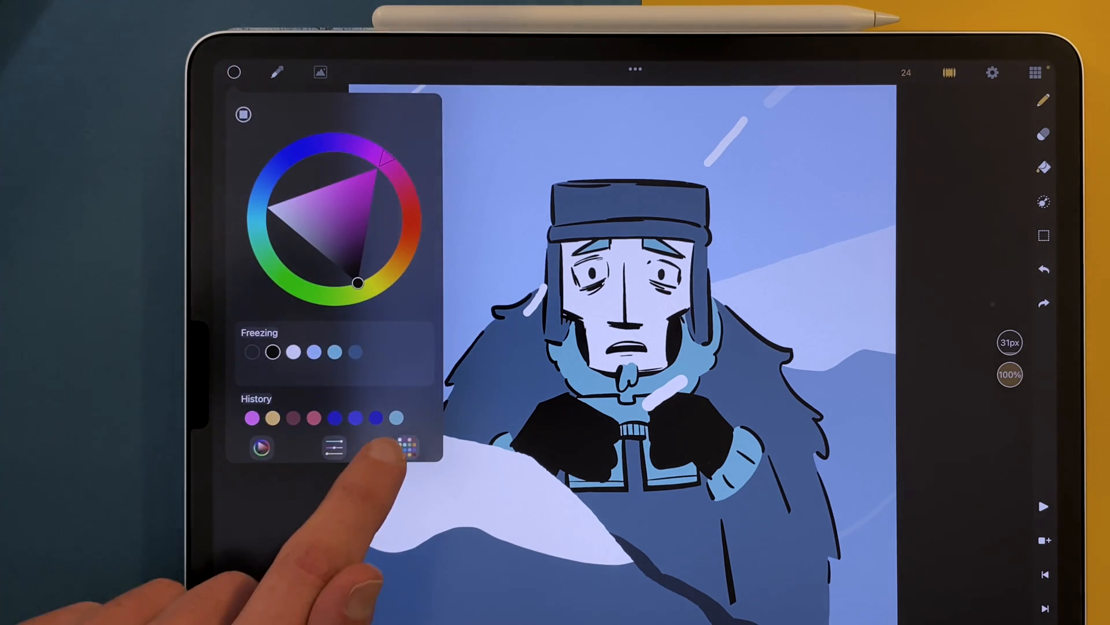
- Show the colour palettes view with the Freezing palette and colour history
click(399, 447)
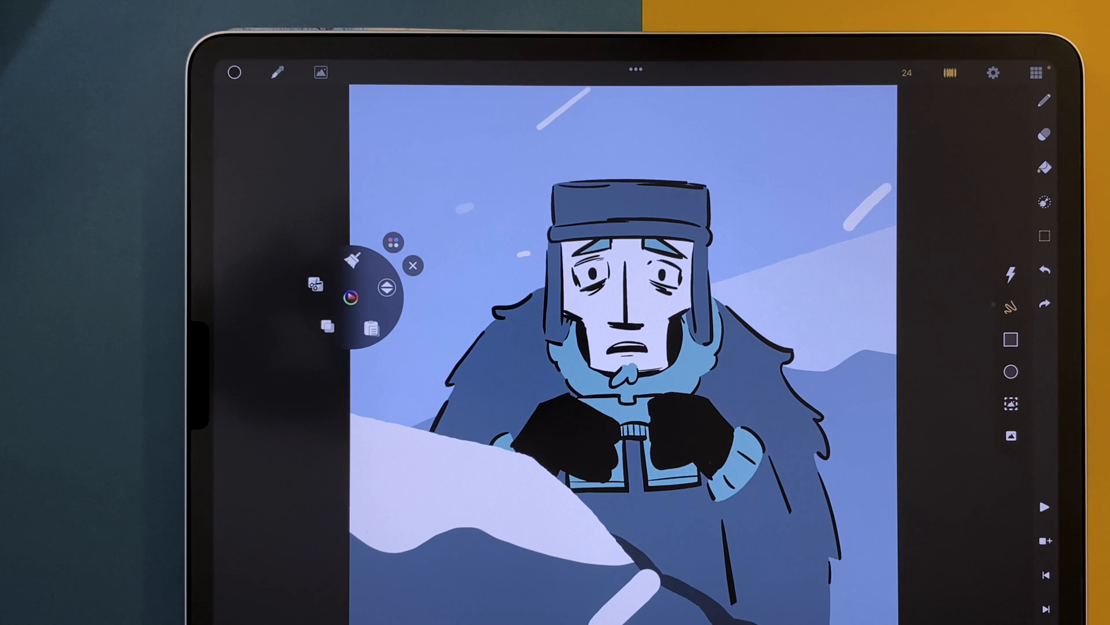
- Expand the colour wheel in the radial menu and pick a purple hue
click(351, 297)
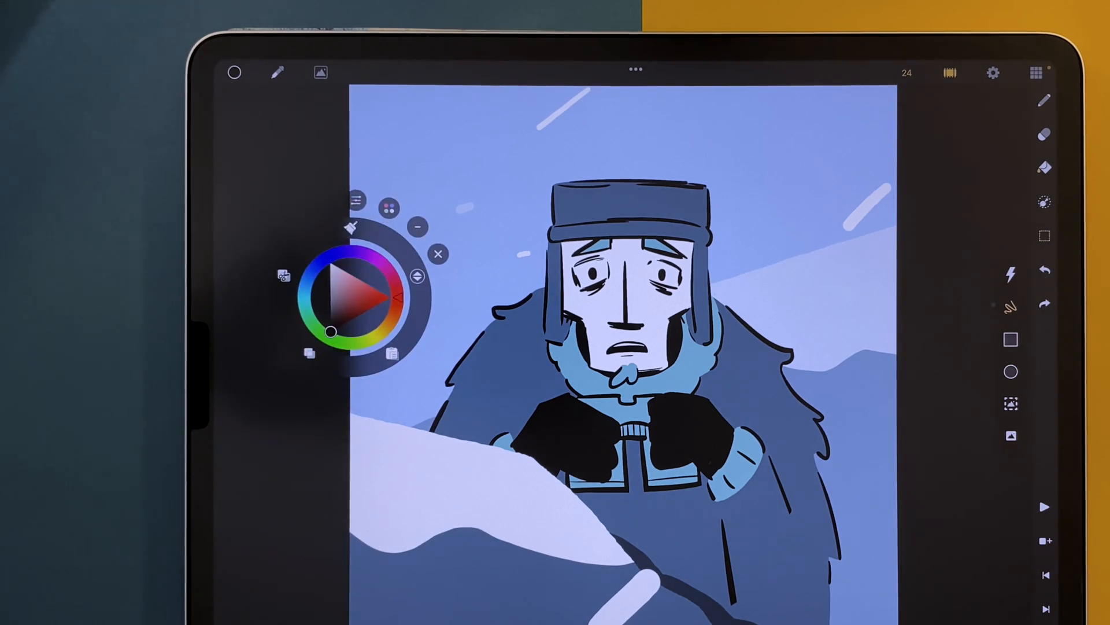
click(351, 290)
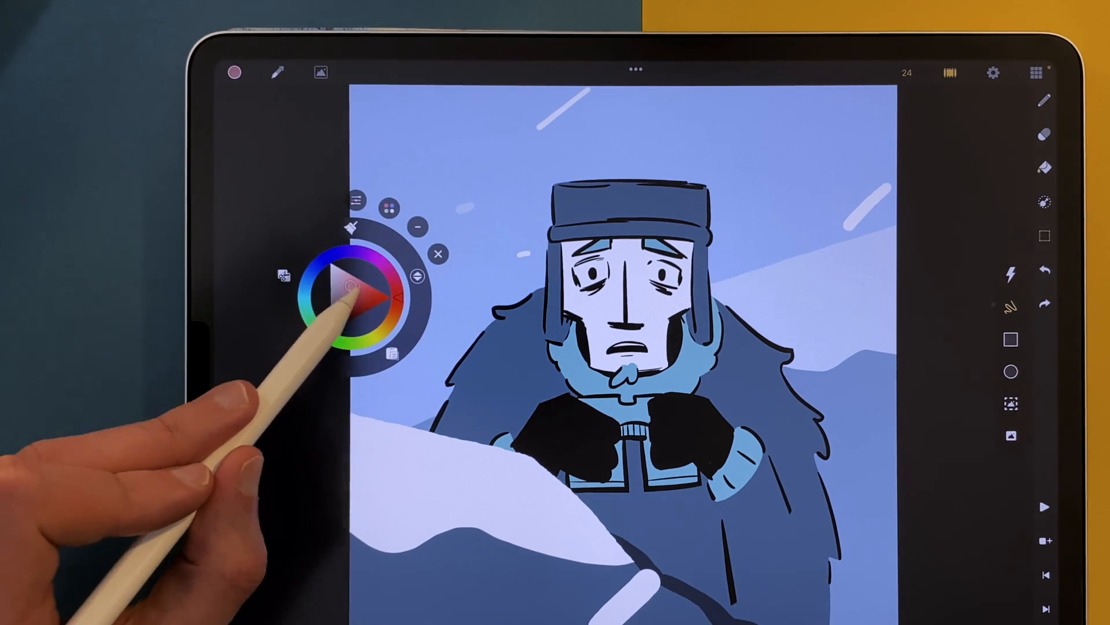
drag(361, 297, 353, 270)
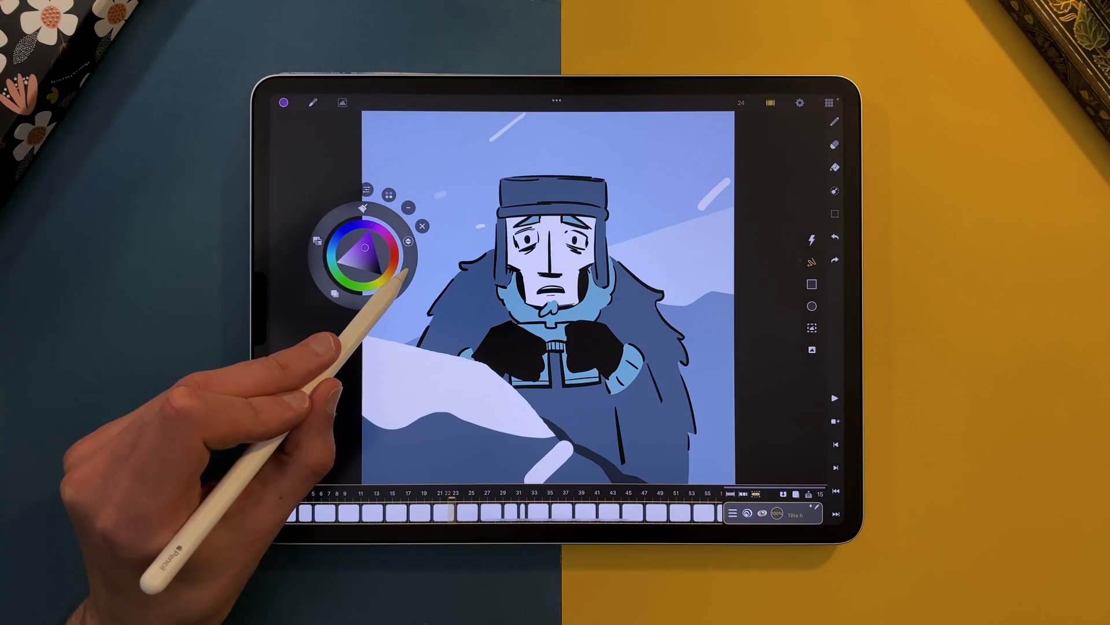
drag(365, 248, 616, 417)
text(#FFB7)
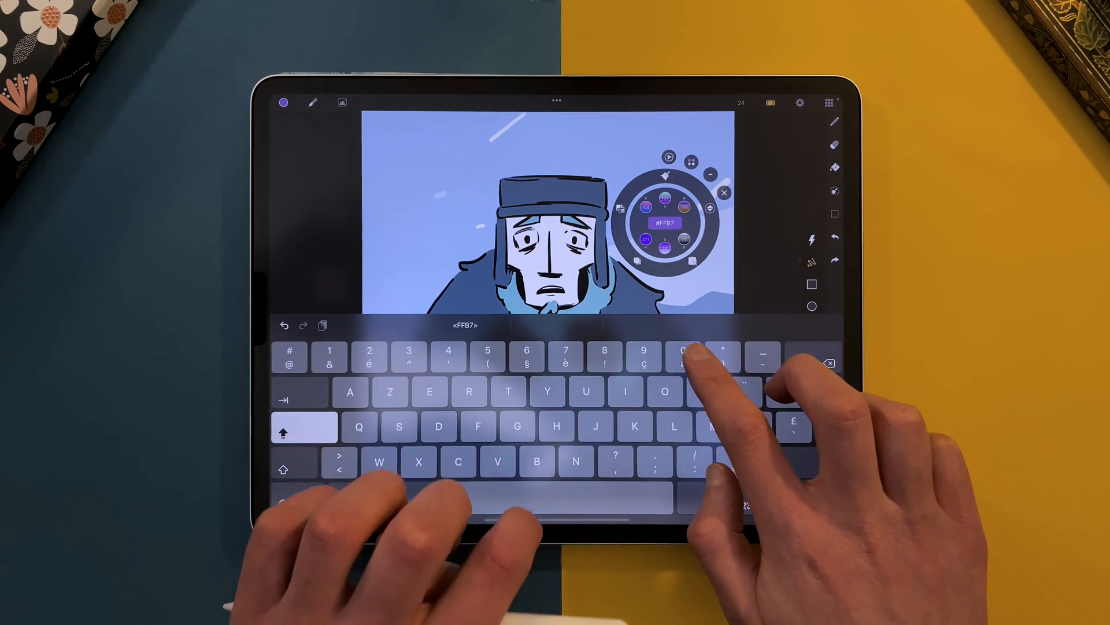
- Enter hex FFB700 to get yellow and keep it among the quick swatches
text(00)
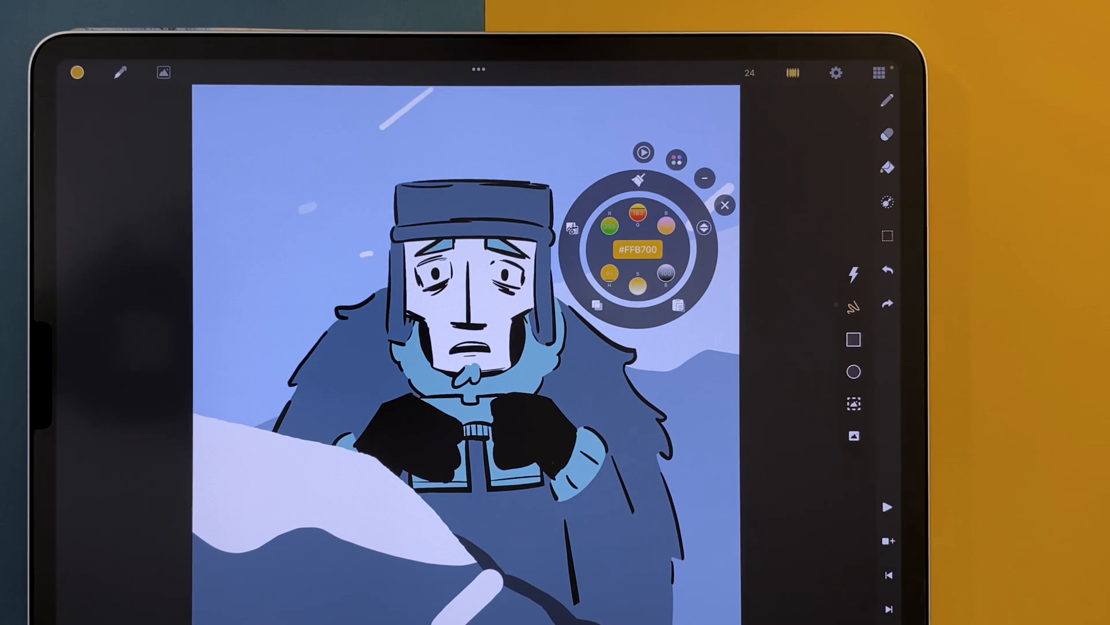
click(642, 153)
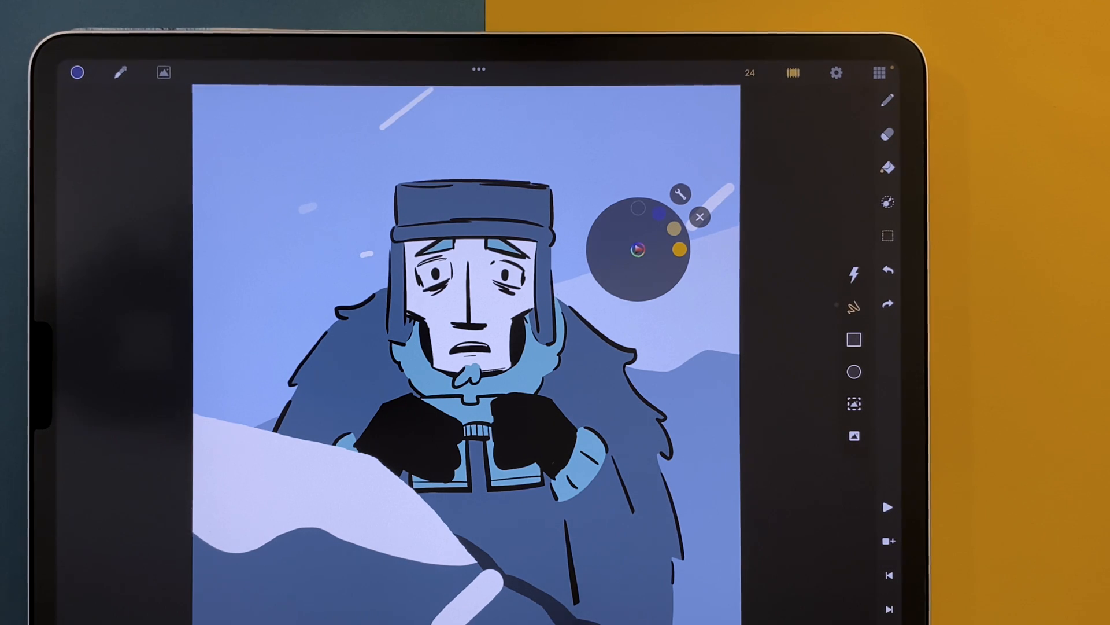
click(700, 216)
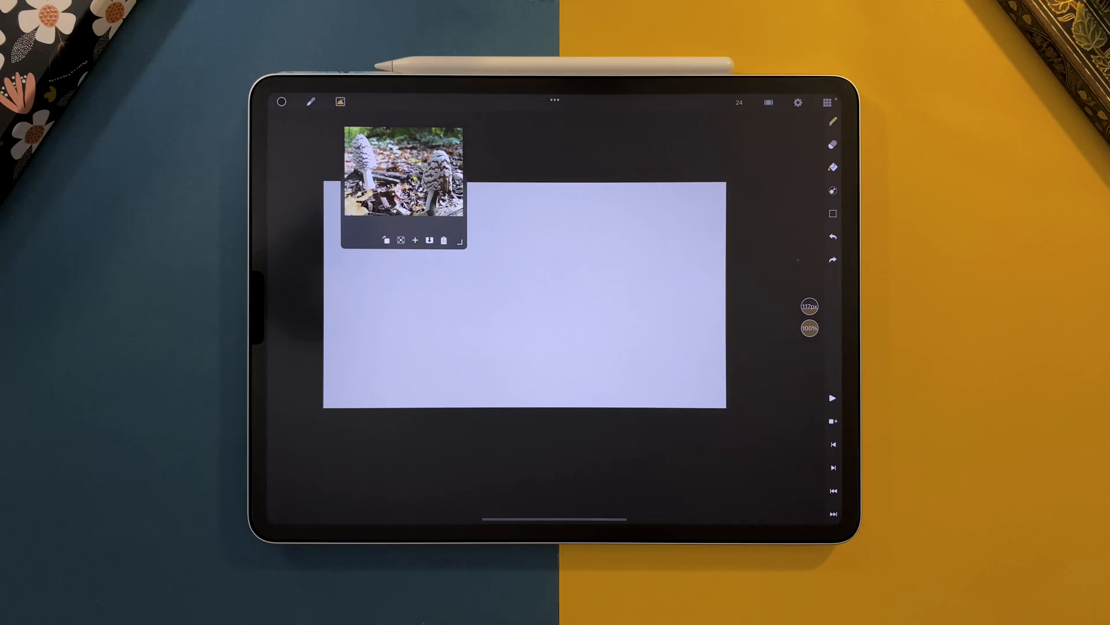
- Drag the mushroom reference photo into position over the blank canvas
drag(403, 174, 734, 263)
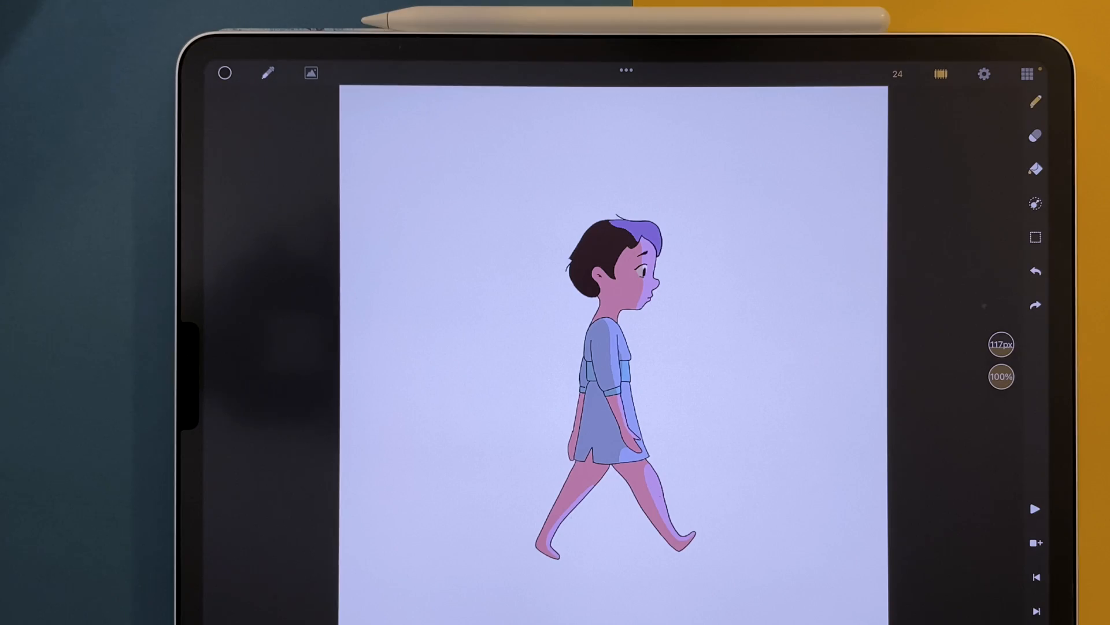
- Set export to a single image in PSD format in the export settings
click(983, 74)
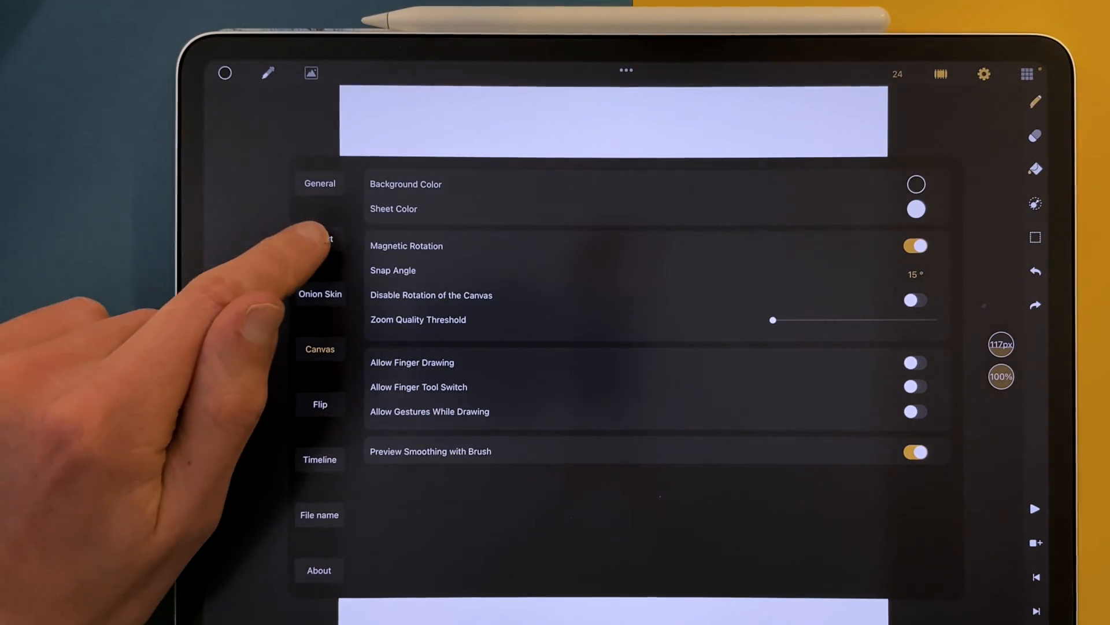
click(319, 238)
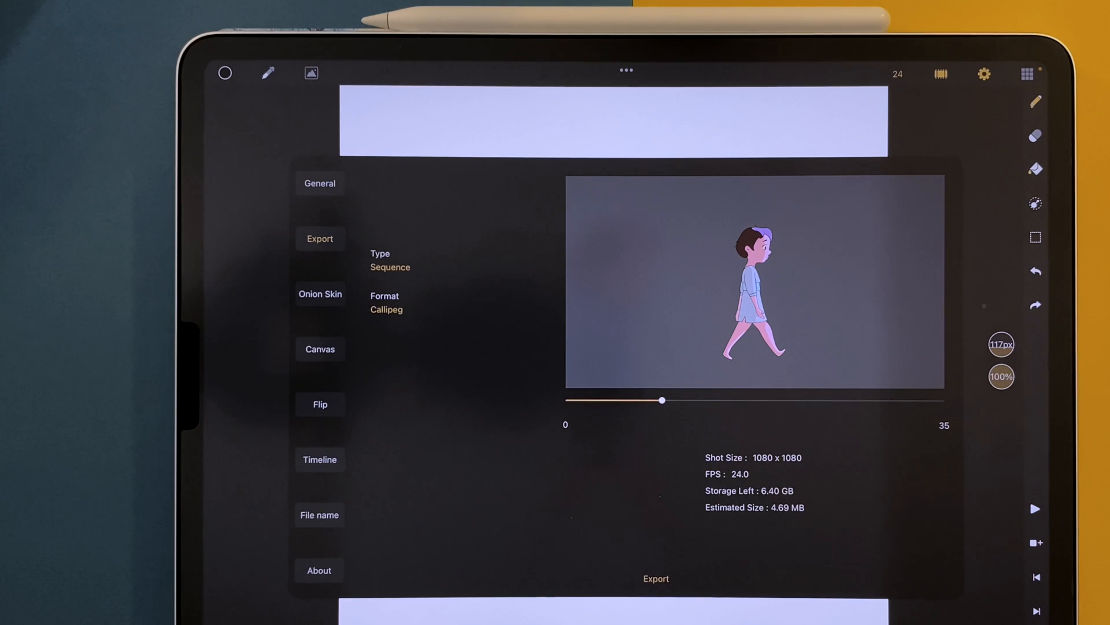
click(390, 268)
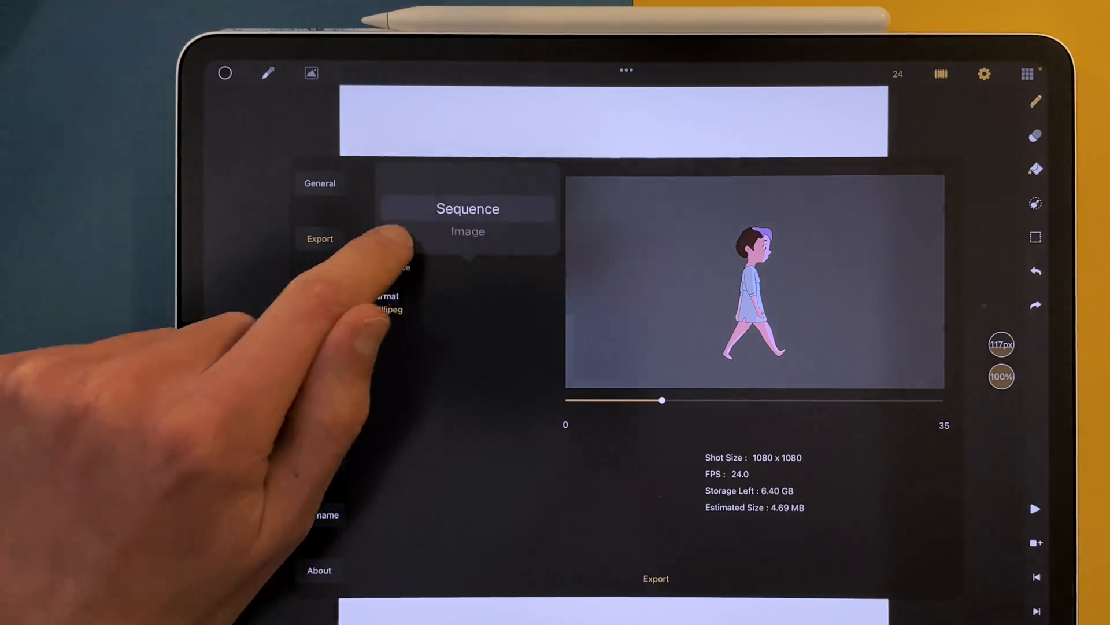
click(468, 232)
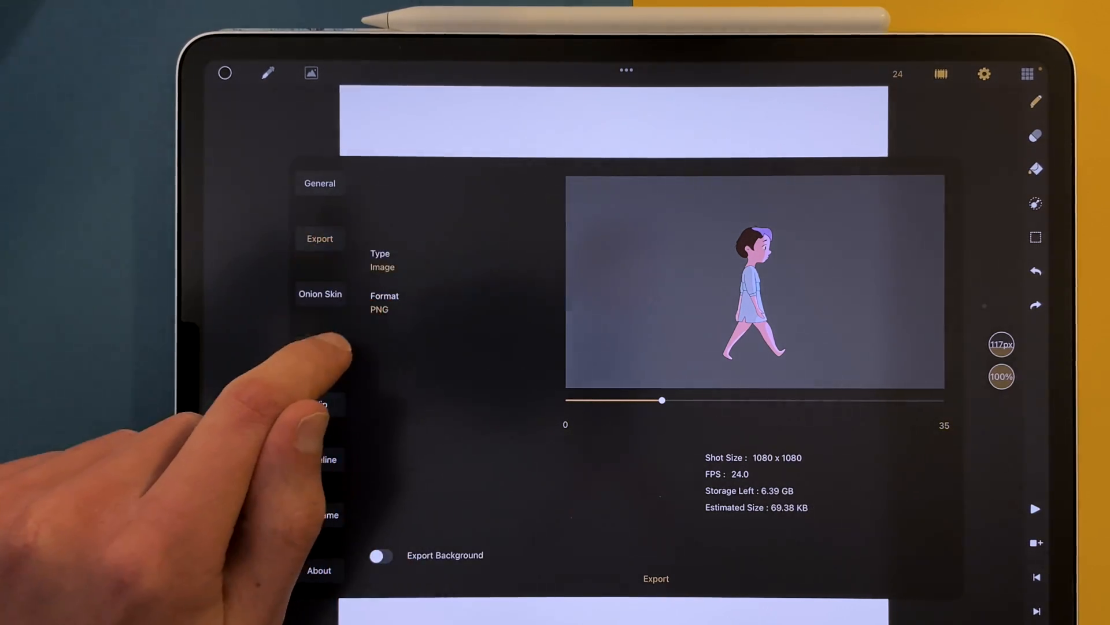
click(379, 309)
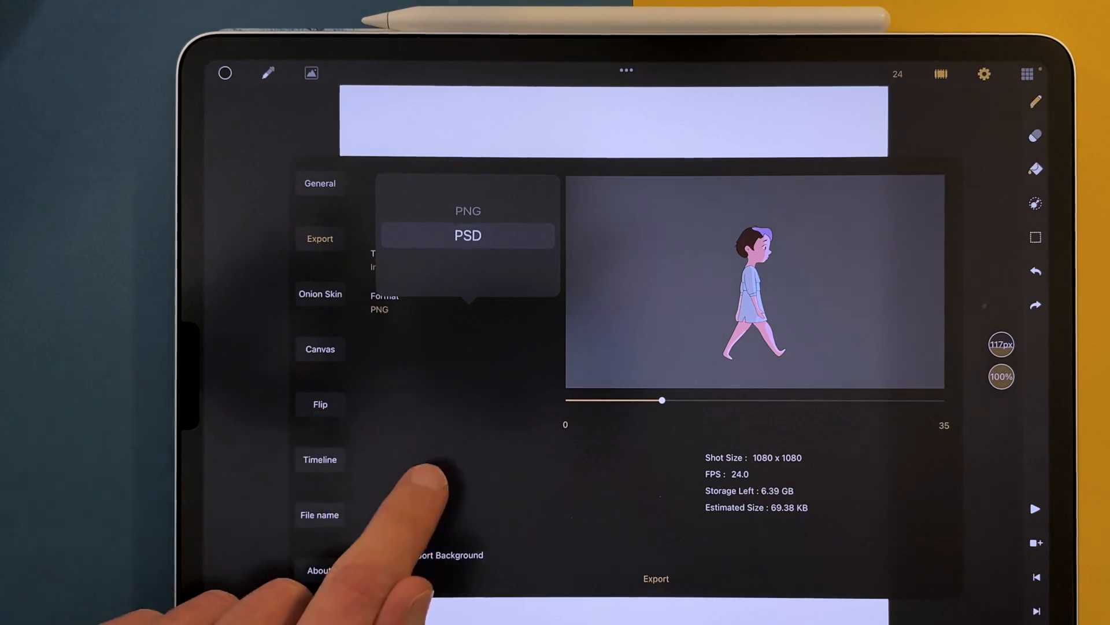
click(467, 235)
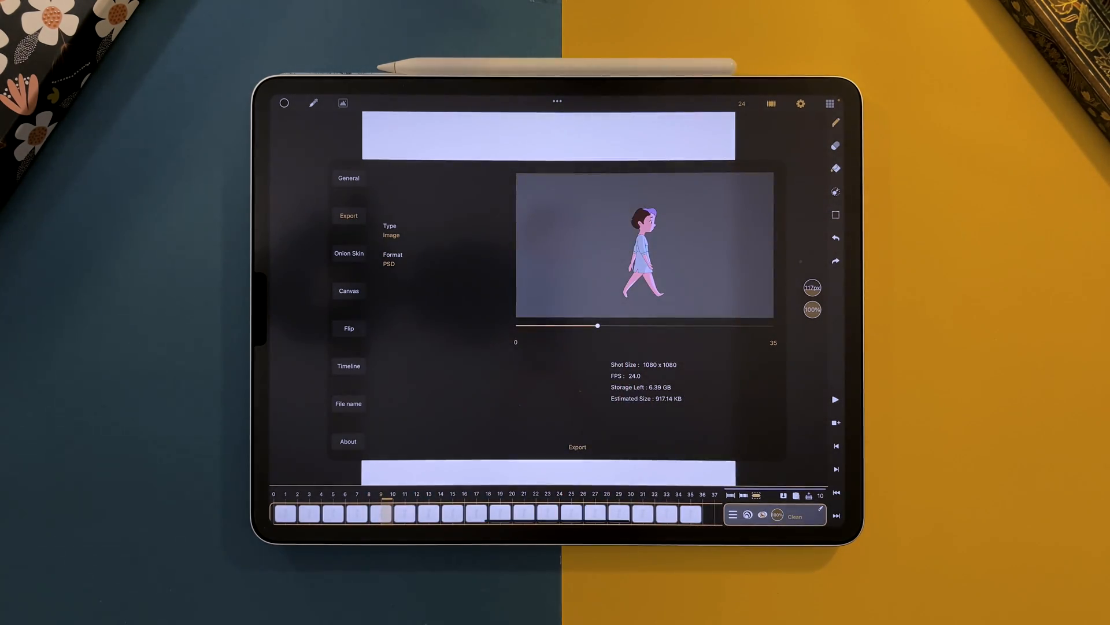
- Close the export settings and return to the gallery of shots
click(577, 447)
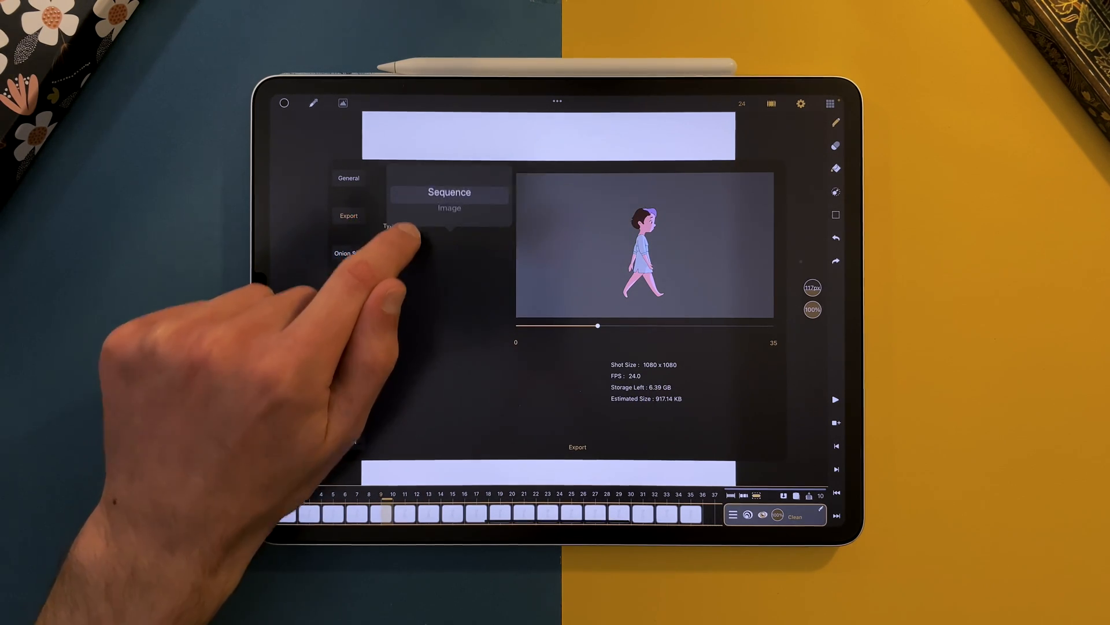
click(578, 447)
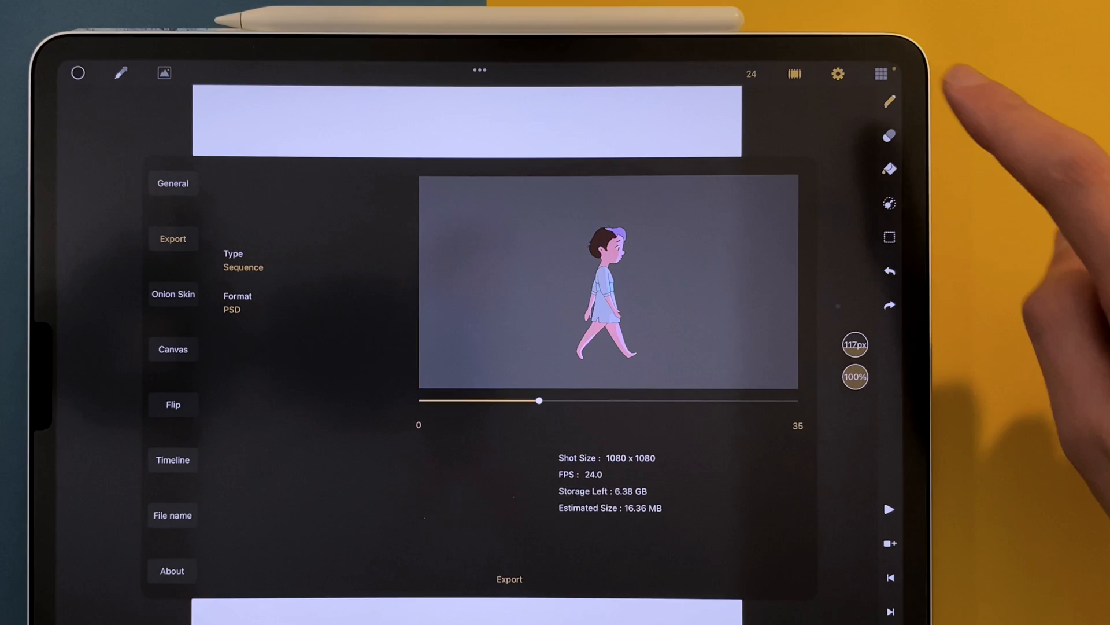
click(77, 72)
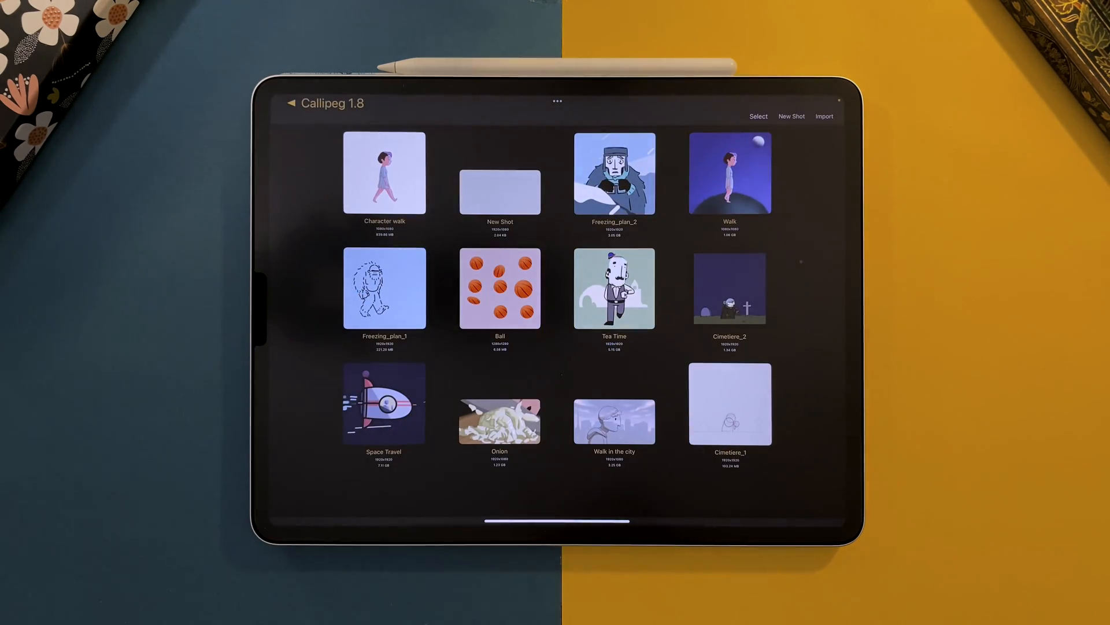
- Start a file import from the gallery, dismissing the first PSD options dialog
click(823, 116)
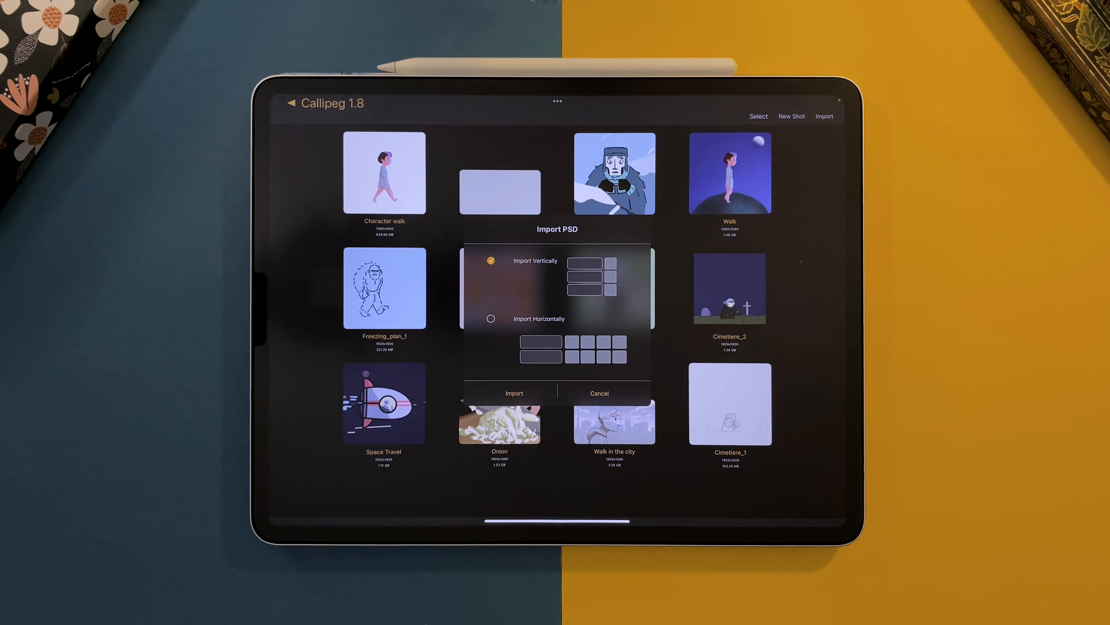
click(513, 394)
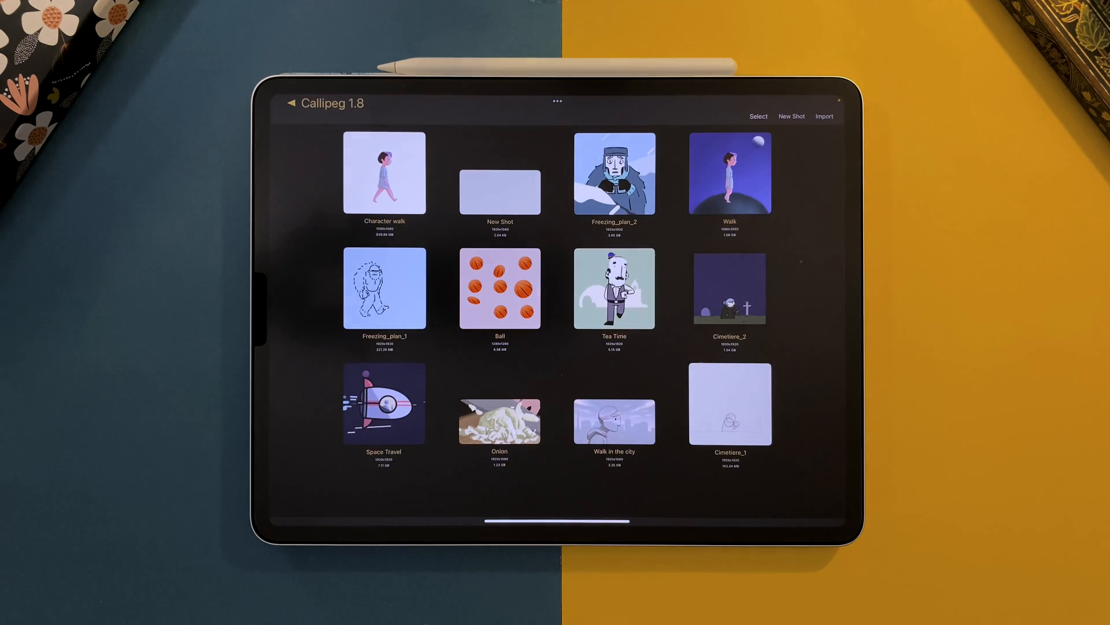
click(384, 172)
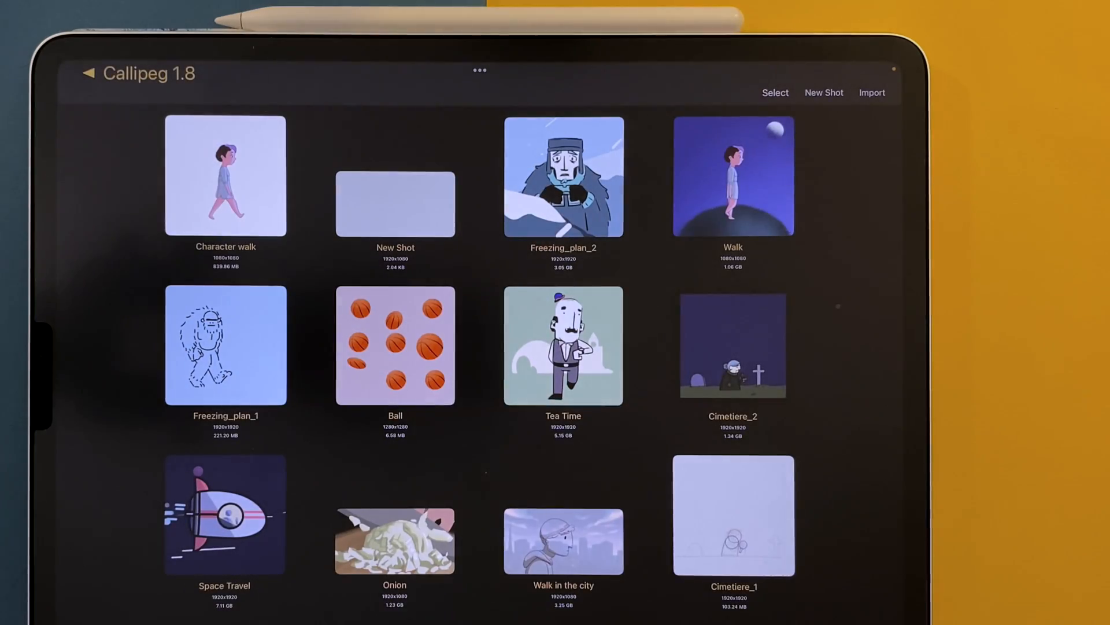
- Import the chosen PSD as a new shot with its layers laid out horizontally
click(872, 92)
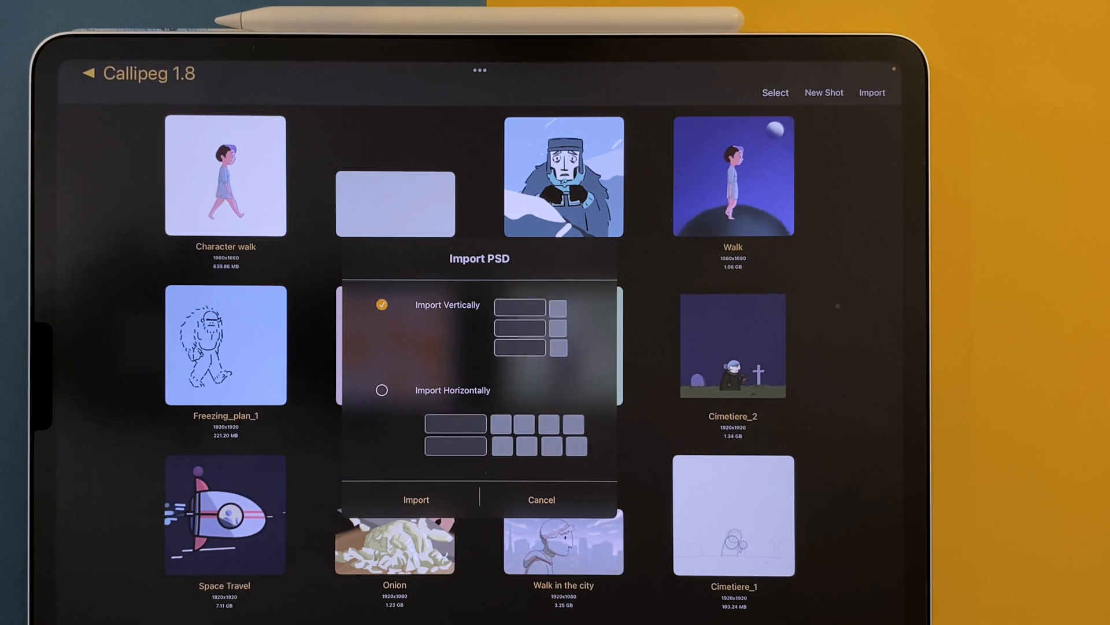
click(381, 390)
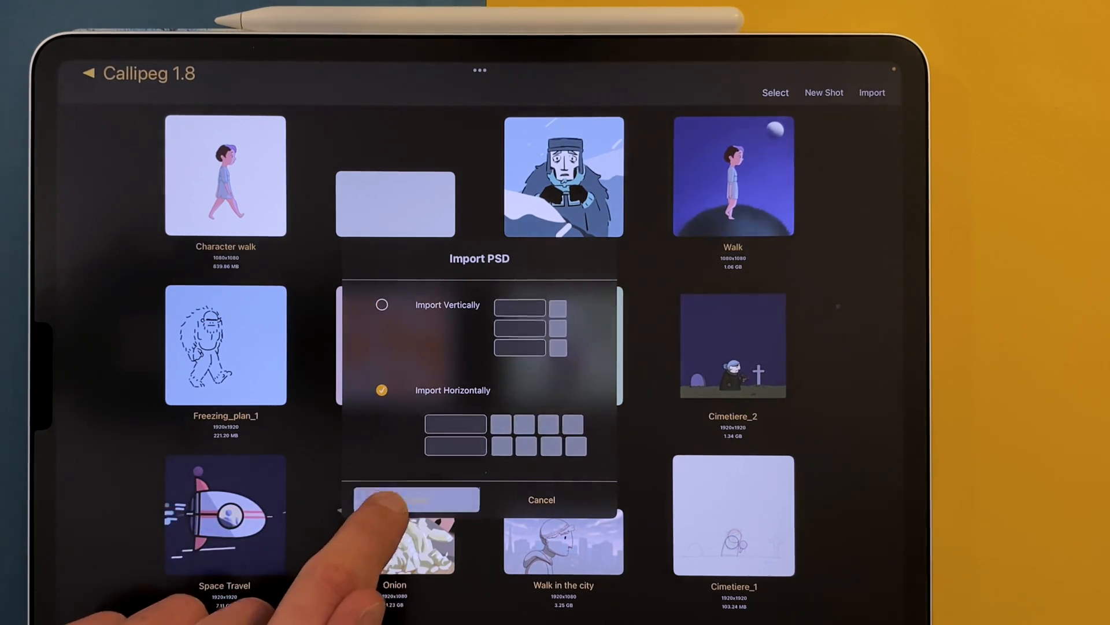
click(416, 500)
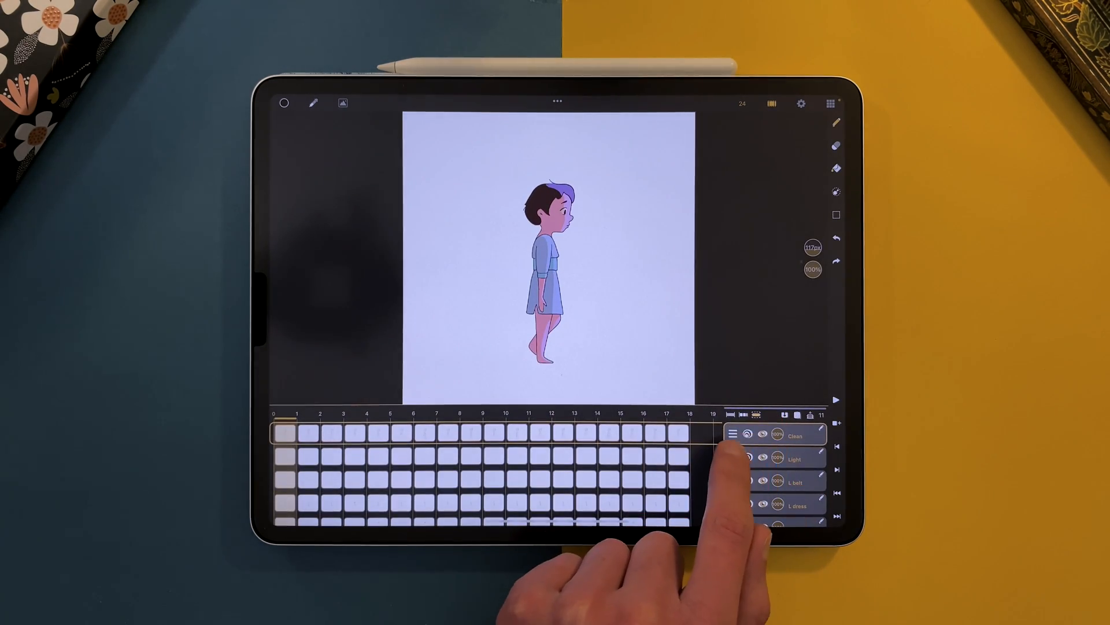
- Import the character PSD from Files into the empty shot as animation layers
click(794, 436)
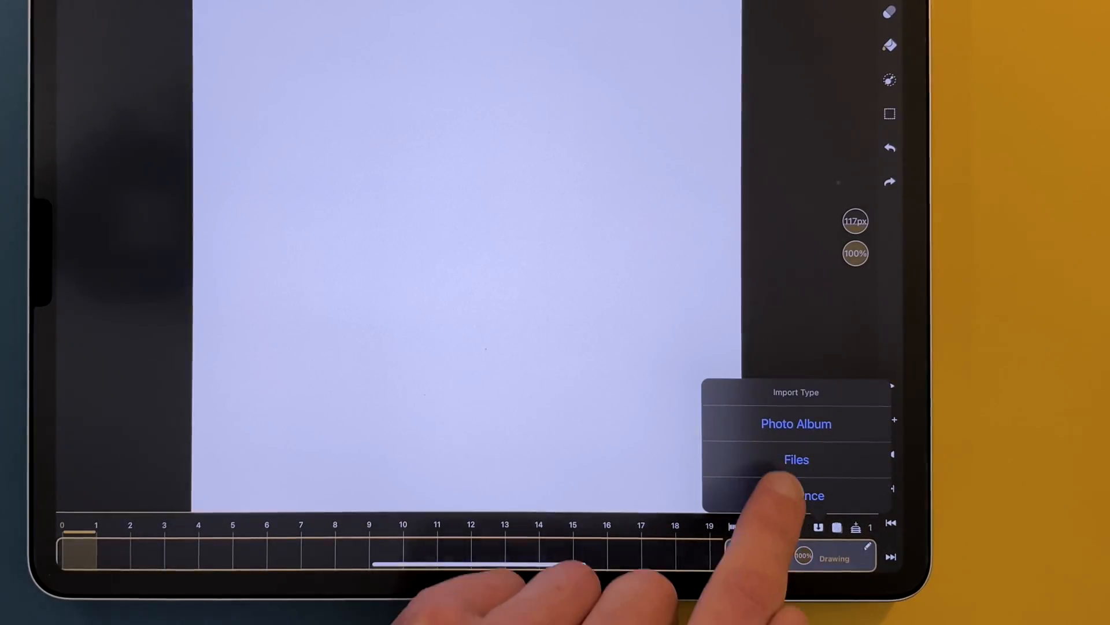
click(796, 459)
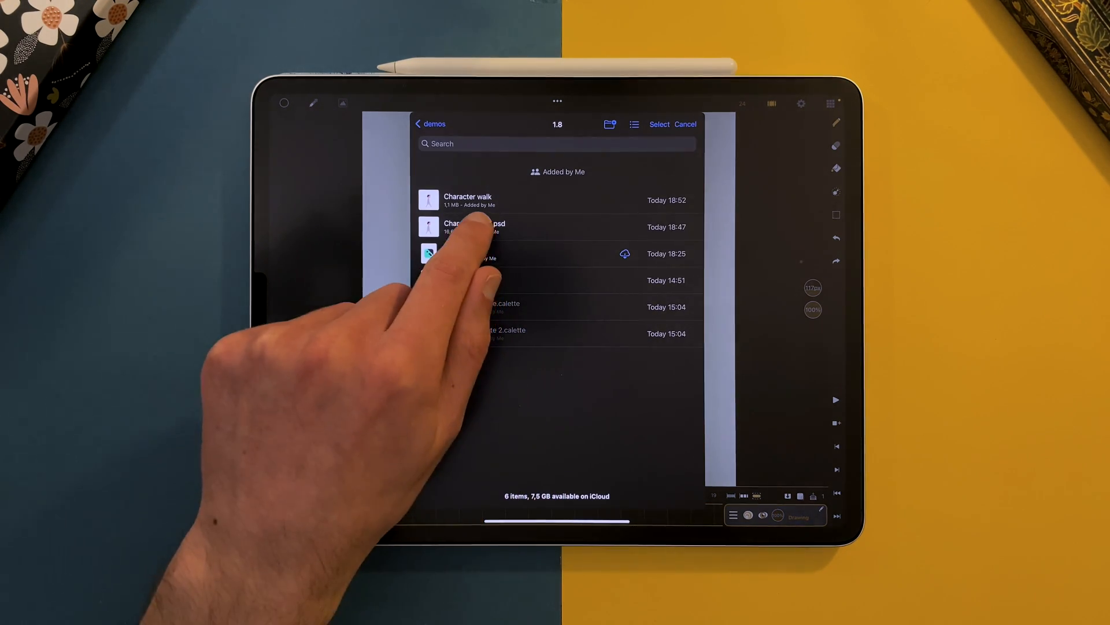
click(475, 227)
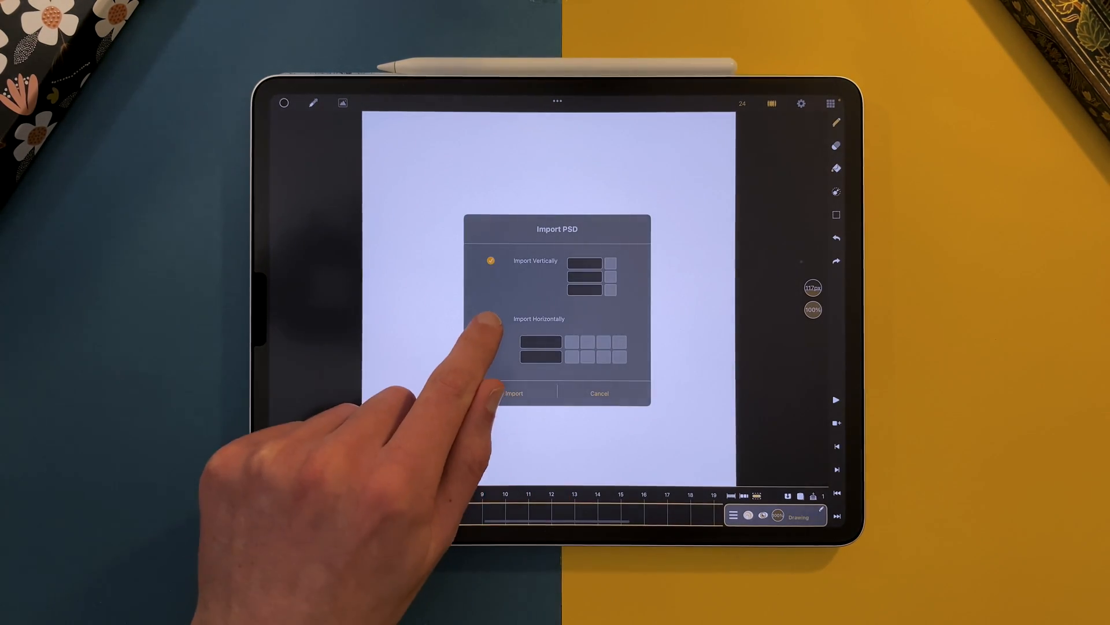
click(514, 393)
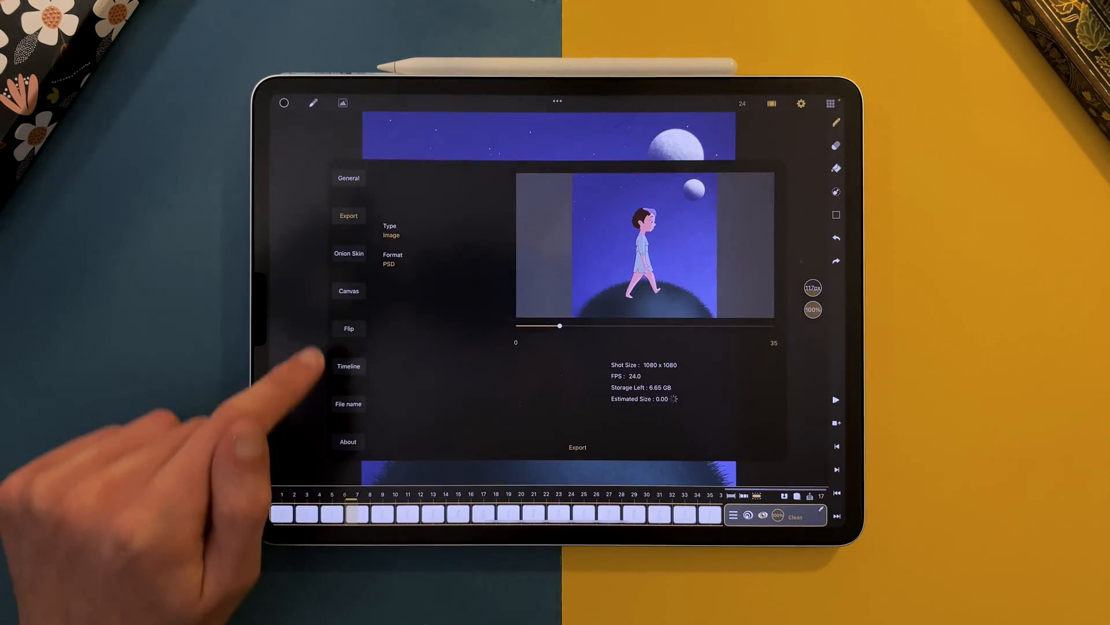
- Switch export Type to Sequence in PNG format, then bring up the File name rules
click(391, 230)
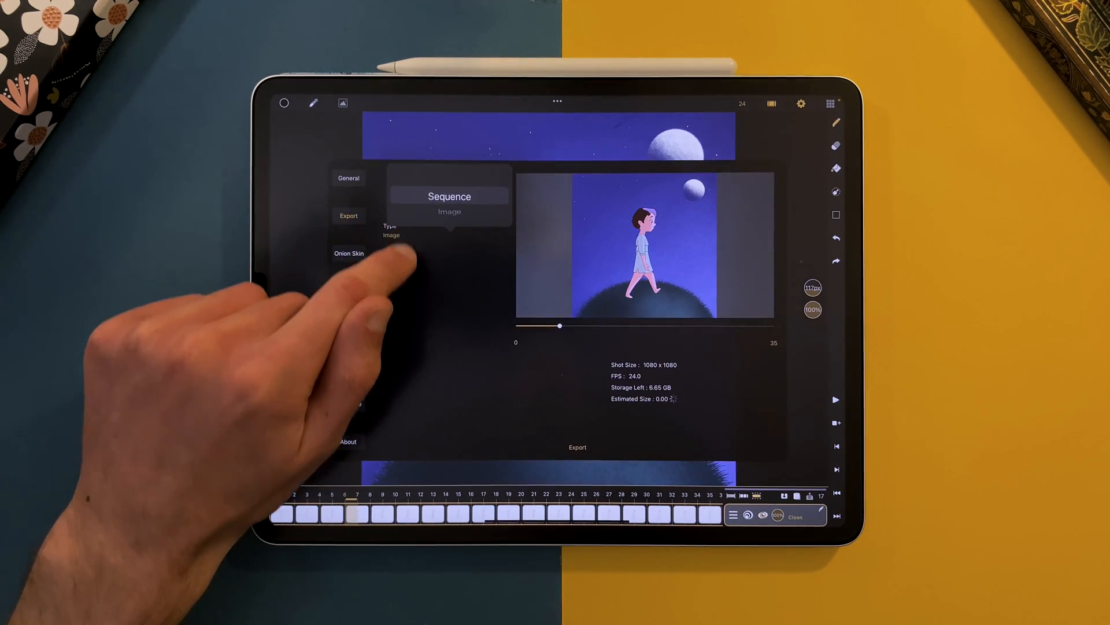
click(448, 210)
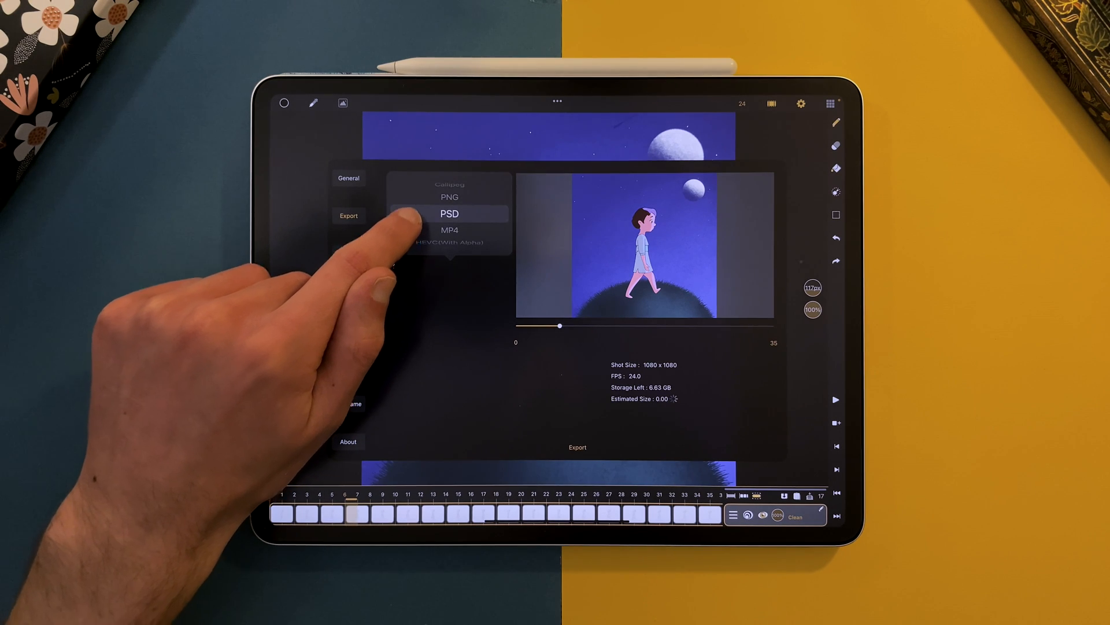
click(450, 213)
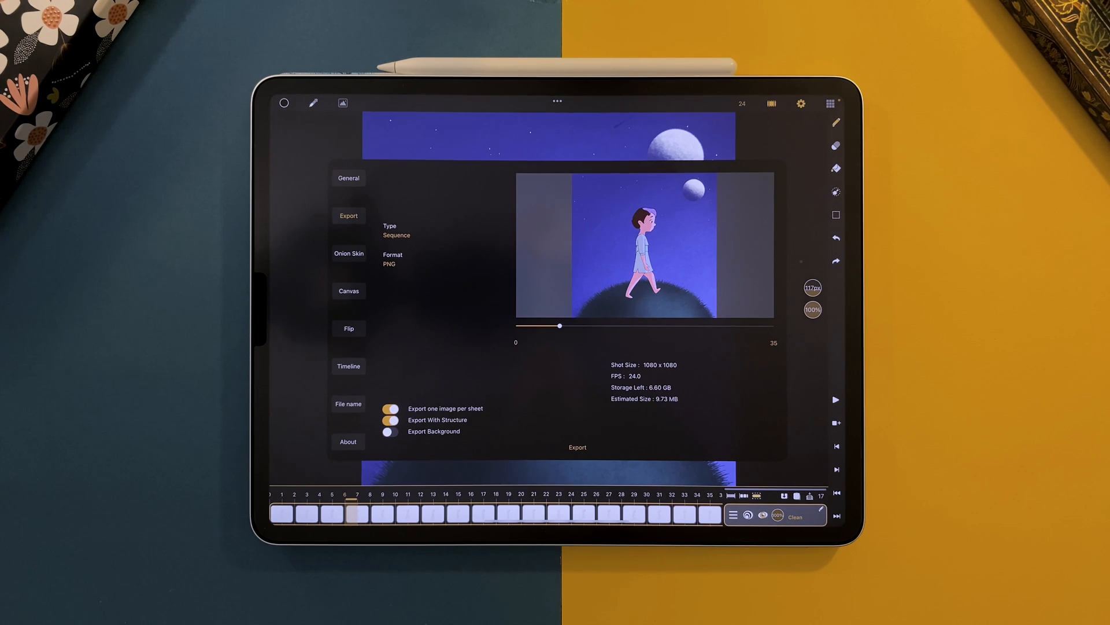
click(348, 403)
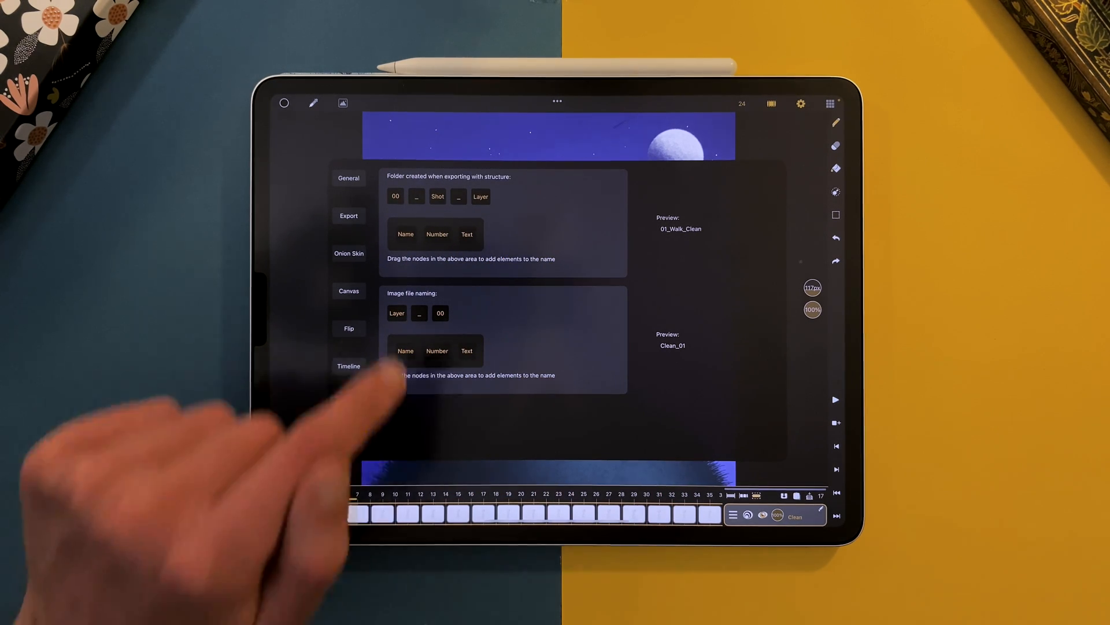
- Close the settings panel to head back toward the shots gallery
click(556, 197)
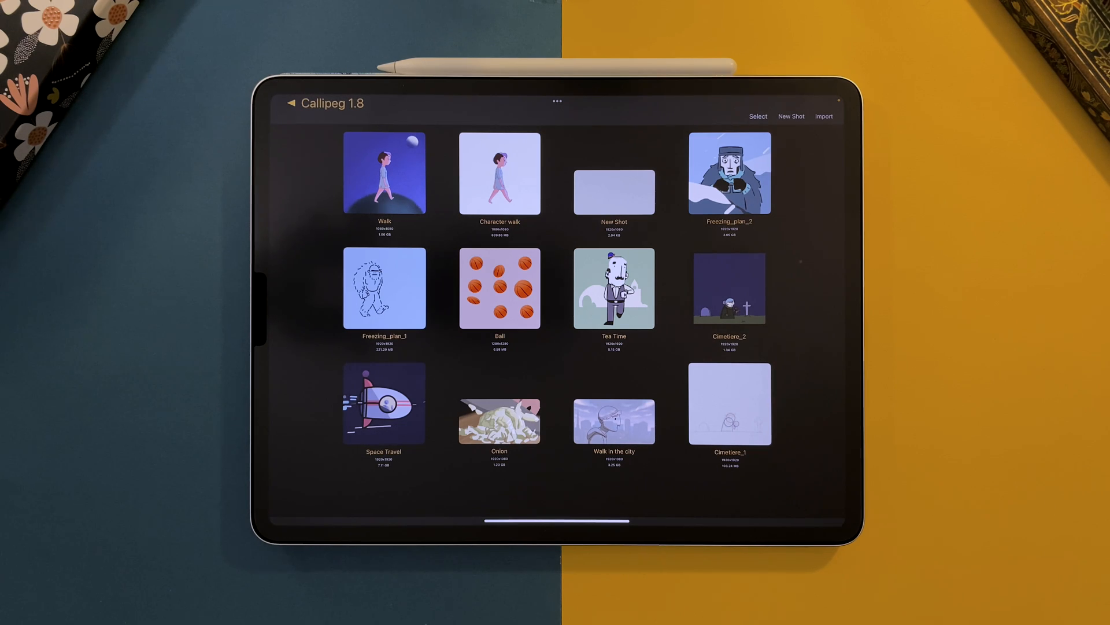
- Start a Sequence import and grant access to the Walk folder
click(824, 115)
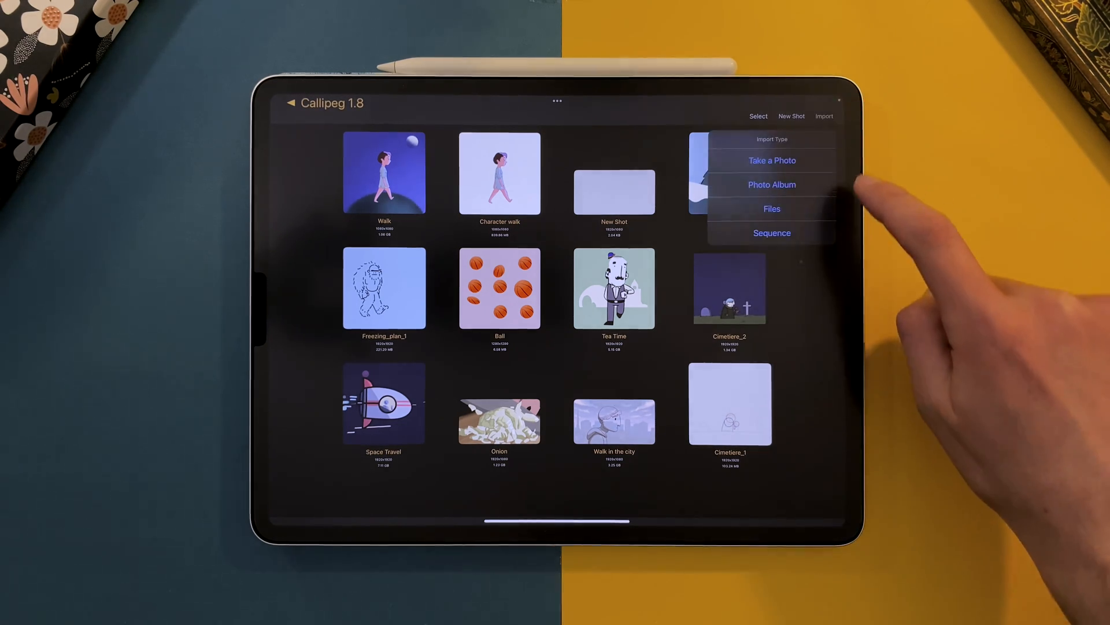
click(772, 208)
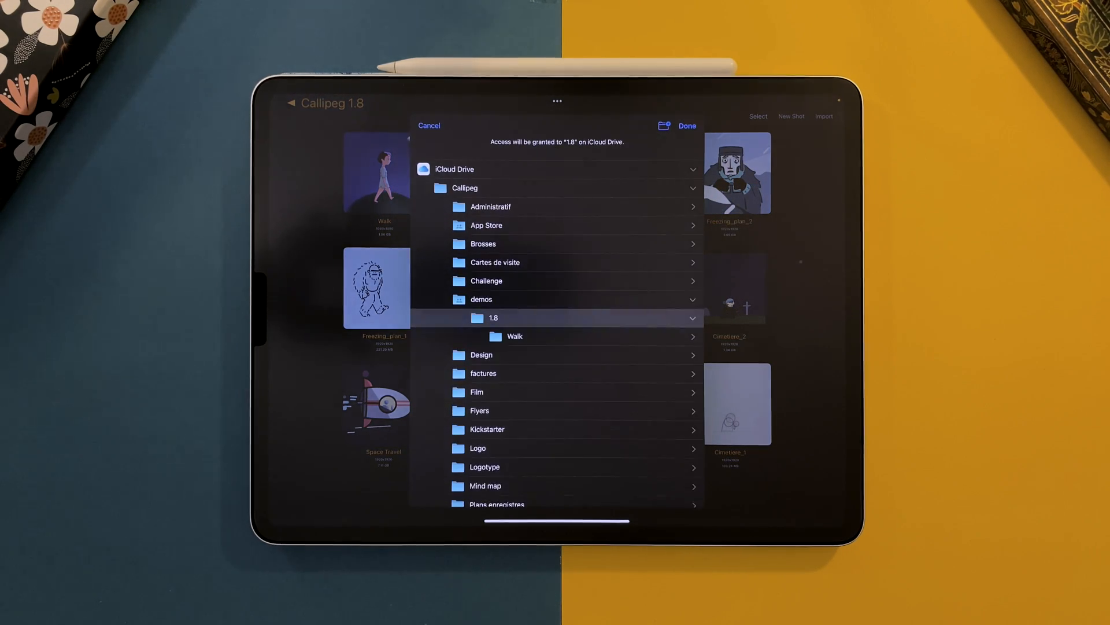
click(515, 337)
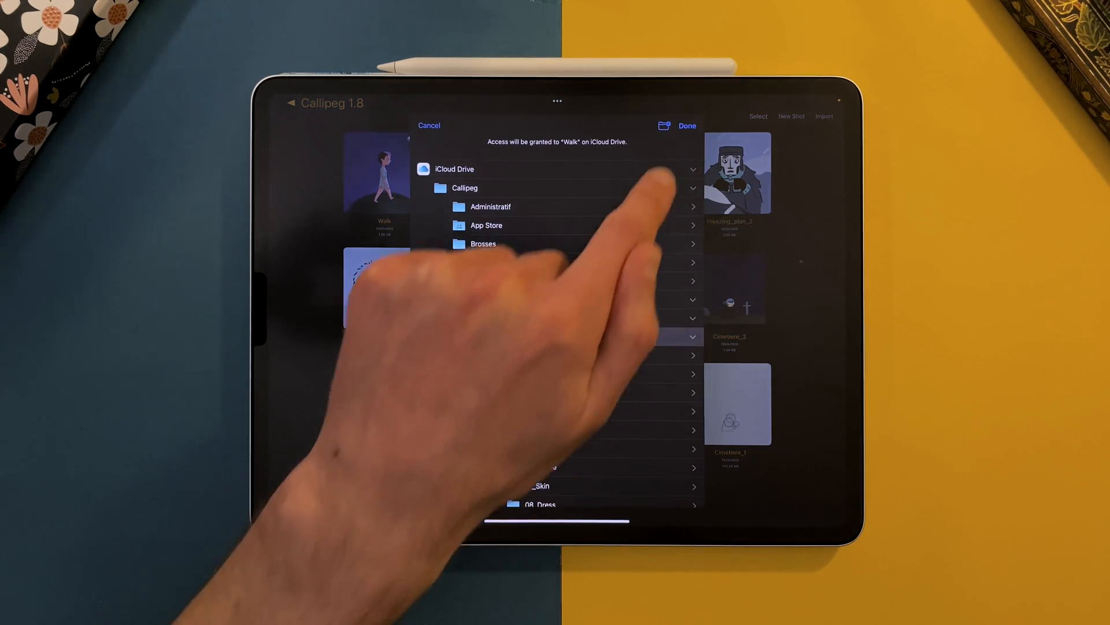
click(429, 125)
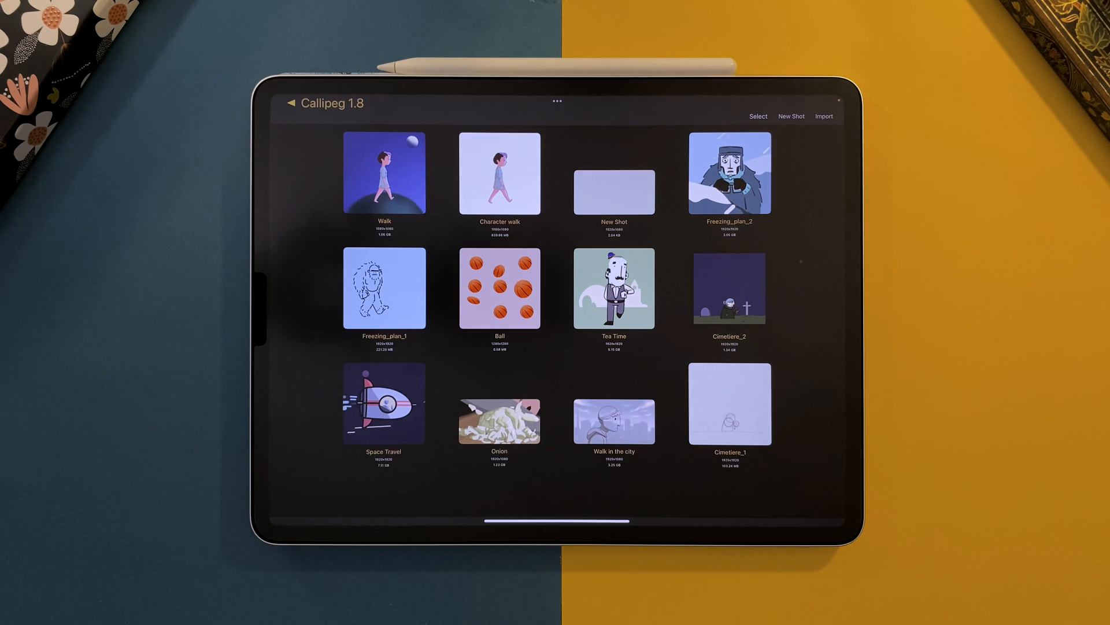
- Adjust the layer folder selection, toggling 02_Light, before importing the Walk sequence
click(824, 116)
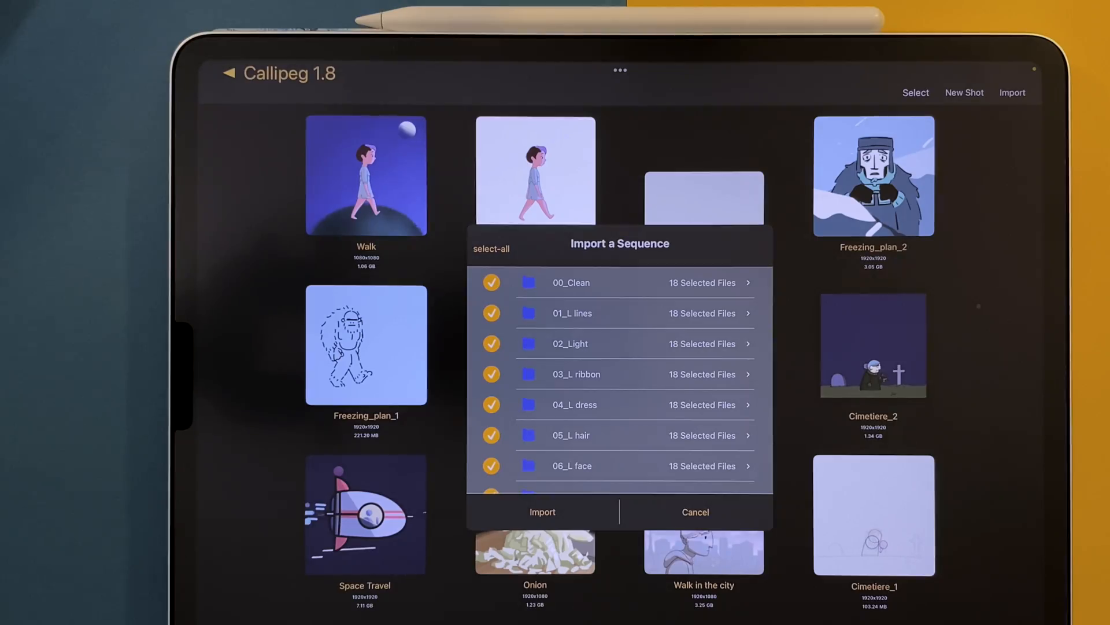
click(492, 282)
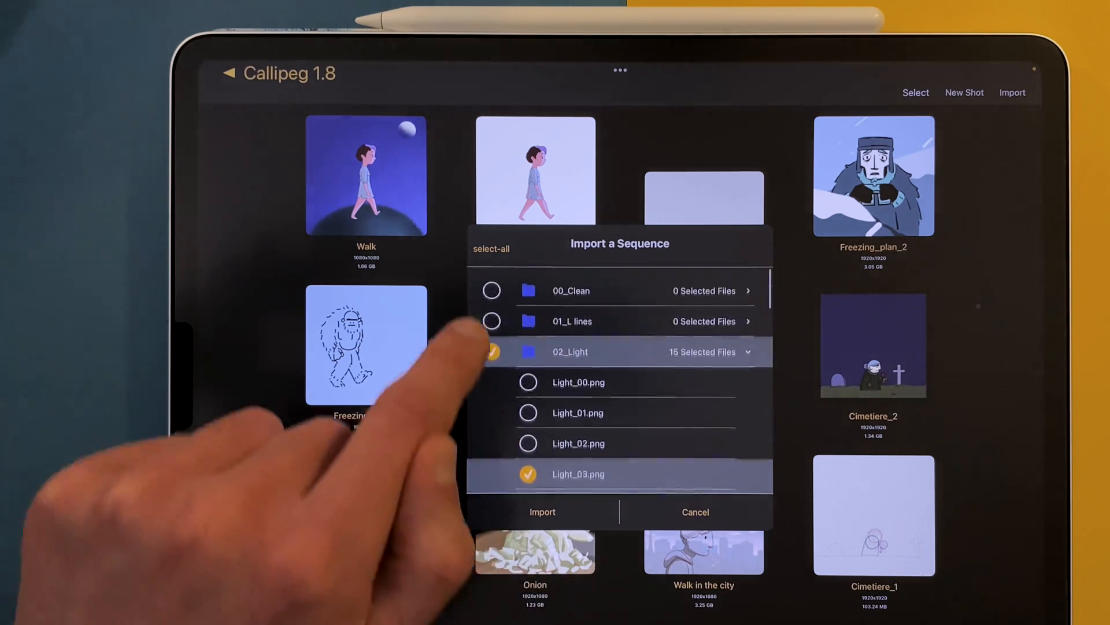
click(543, 511)
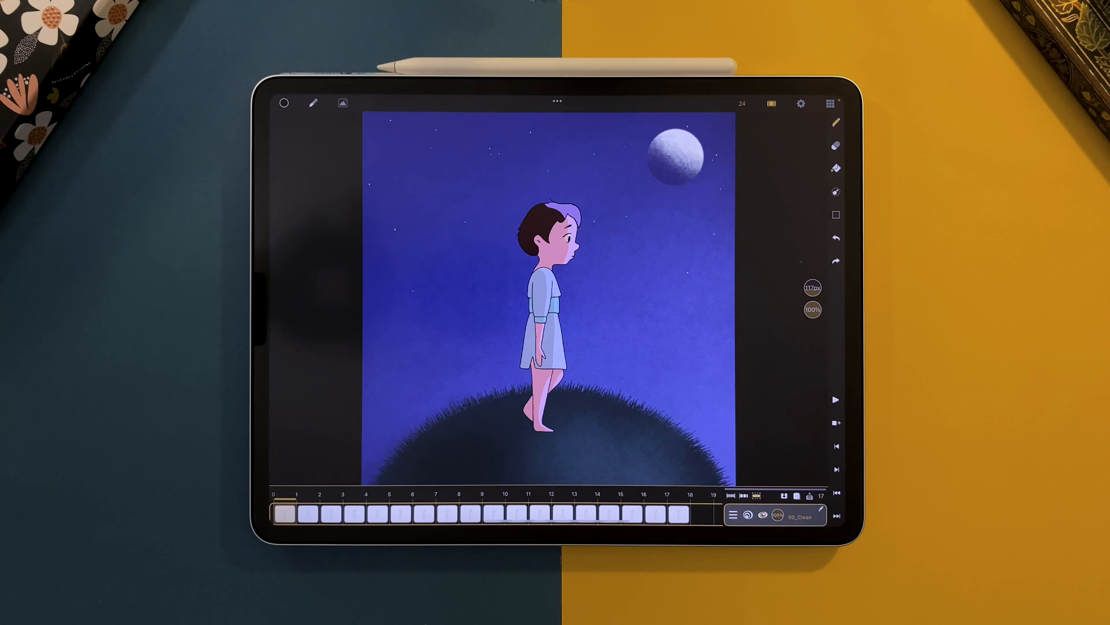
- Open the steam train shot from the gallery
click(757, 157)
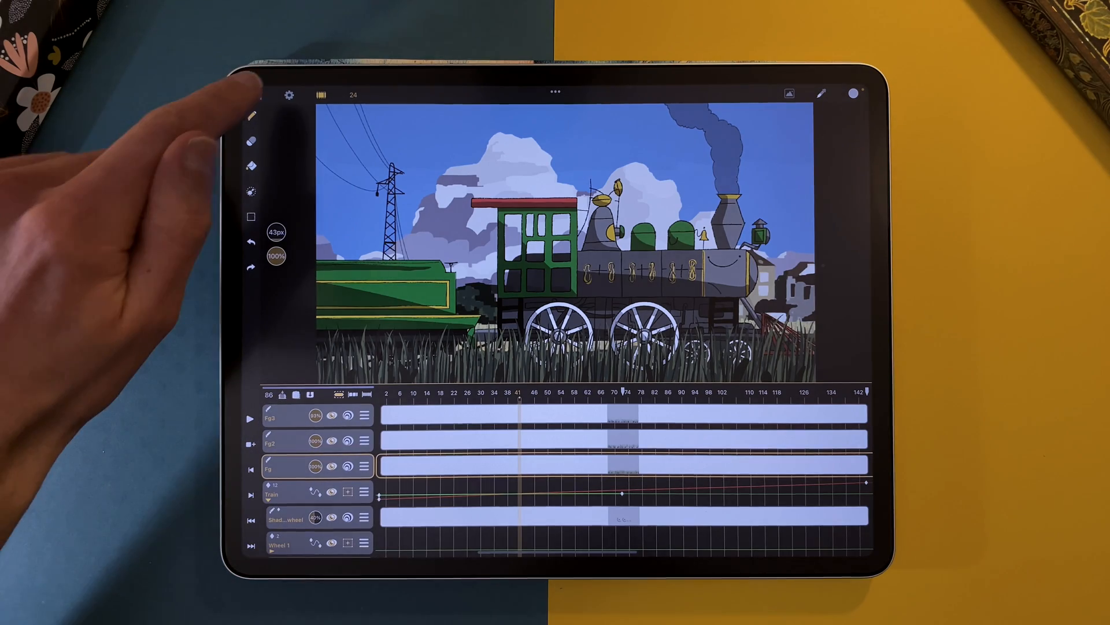
- In Export settings try JSON, then set the sequence format to OCA for Blender
click(256, 94)
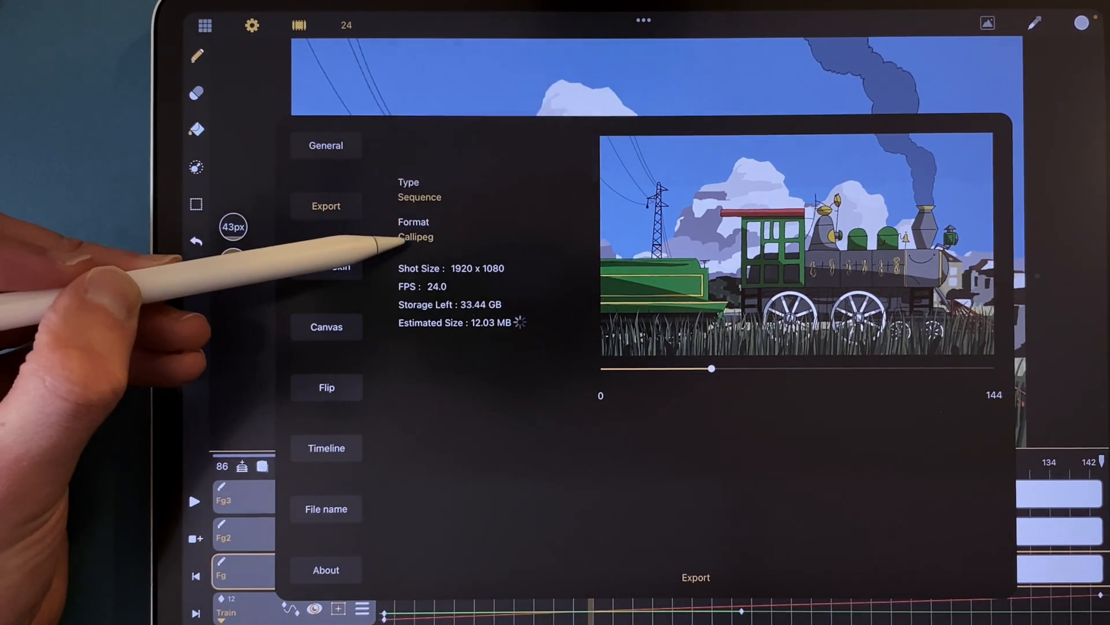
click(415, 236)
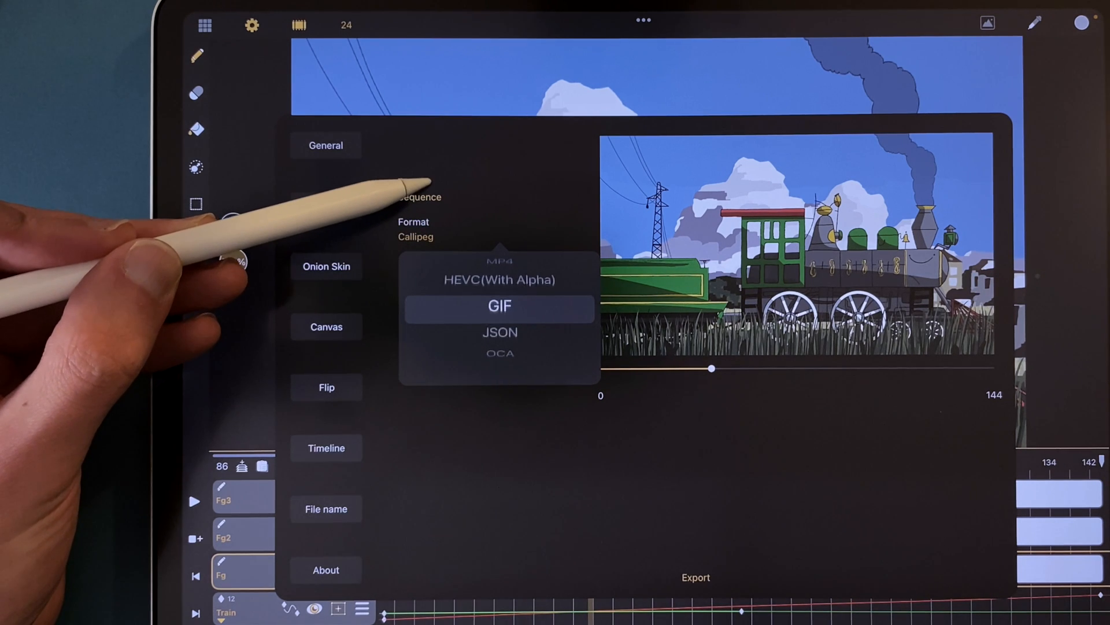
click(500, 332)
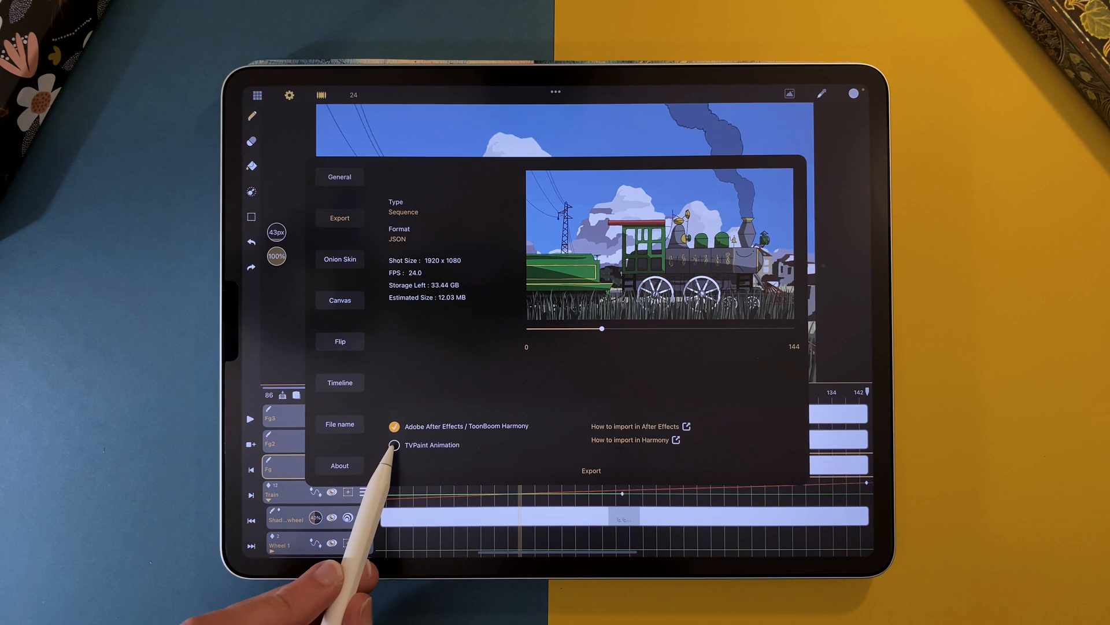
click(395, 444)
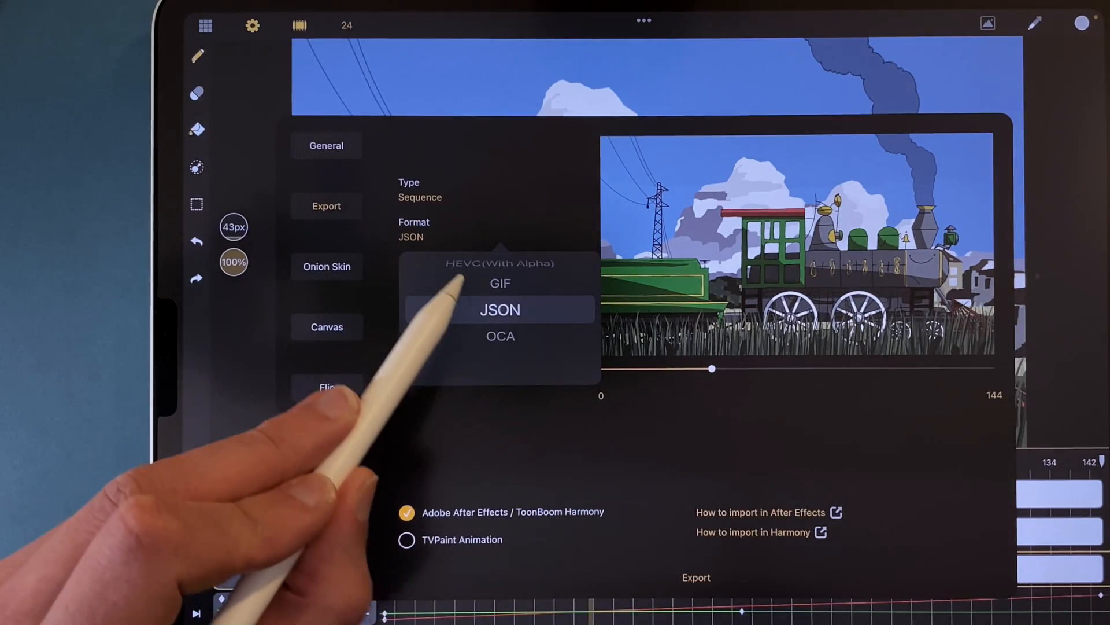
click(500, 335)
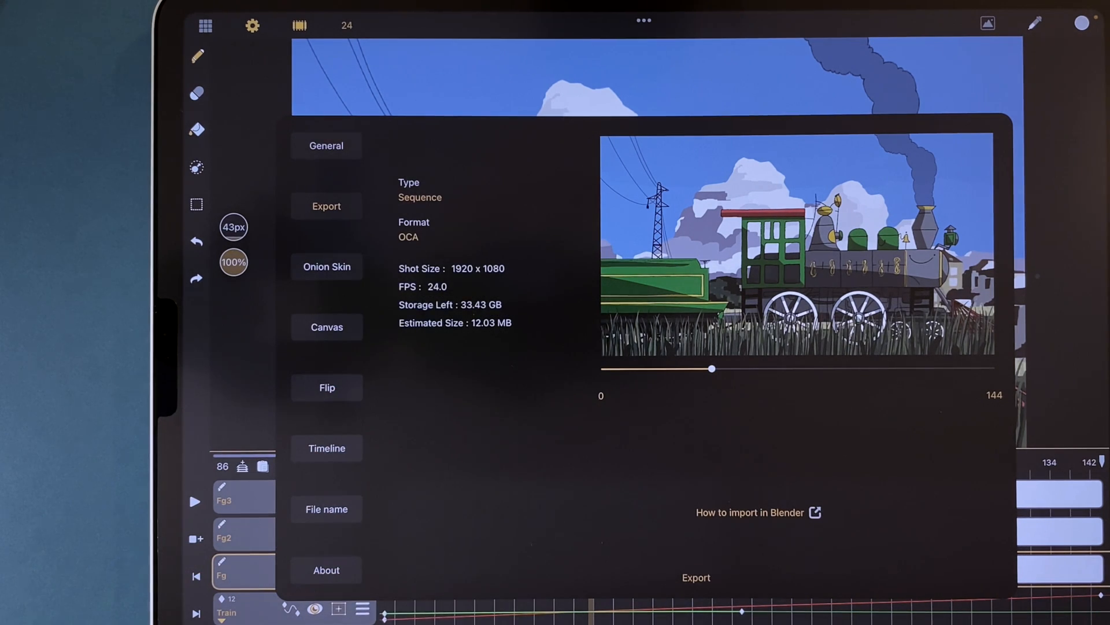